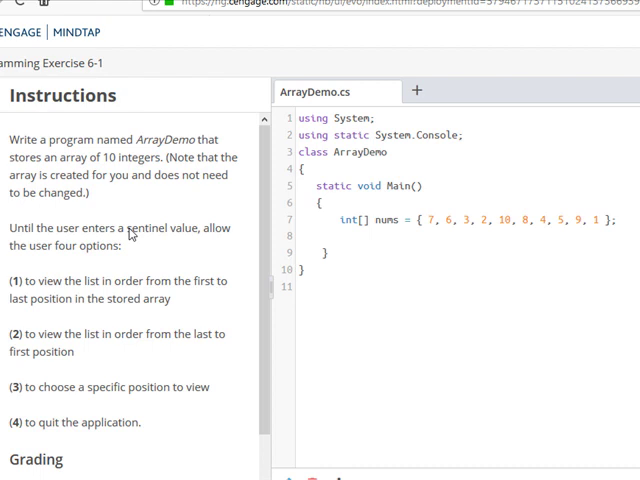
pyautogui.moveTo(60, 152)
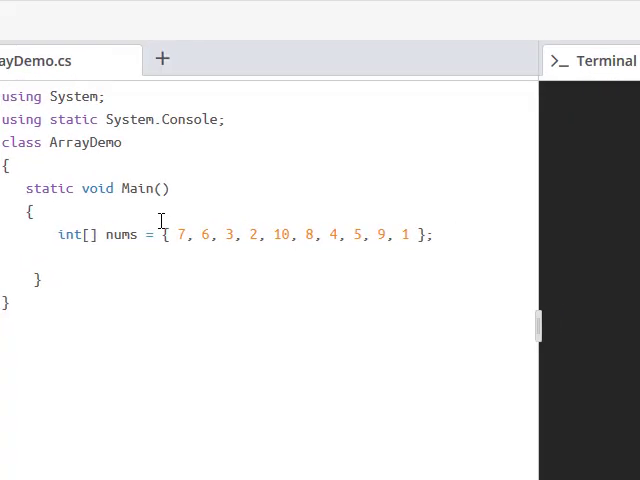
# Declare int option, print the four menu choices, and read option via Convert.ToInt32(ReadLine()).
pyautogui.doubleClick(120, 234)
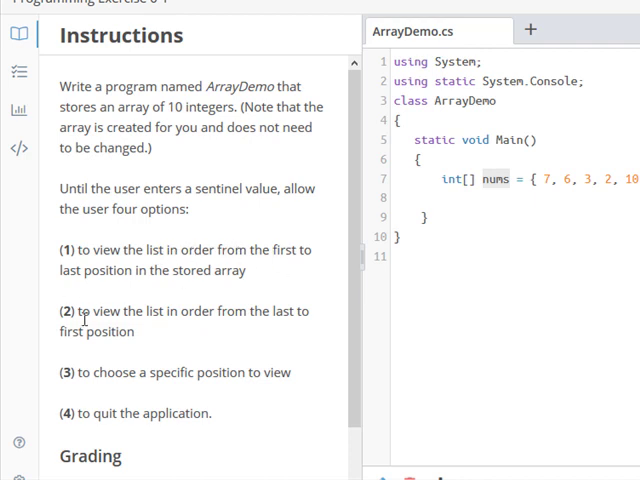
pyautogui.moveTo(198, 366)
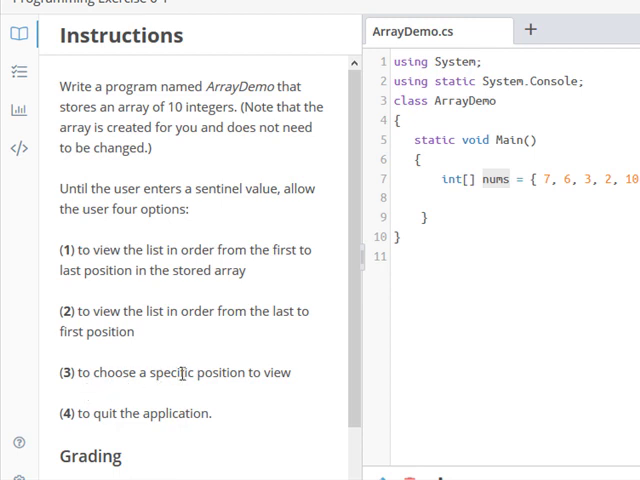
pyautogui.moveTo(264, 372)
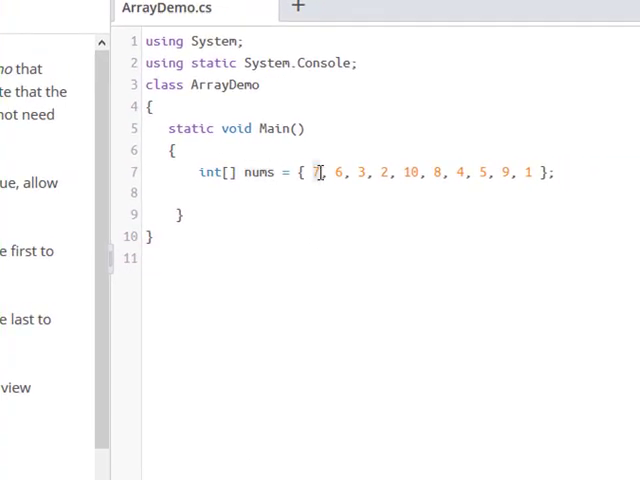
pyautogui.moveTo(316, 204)
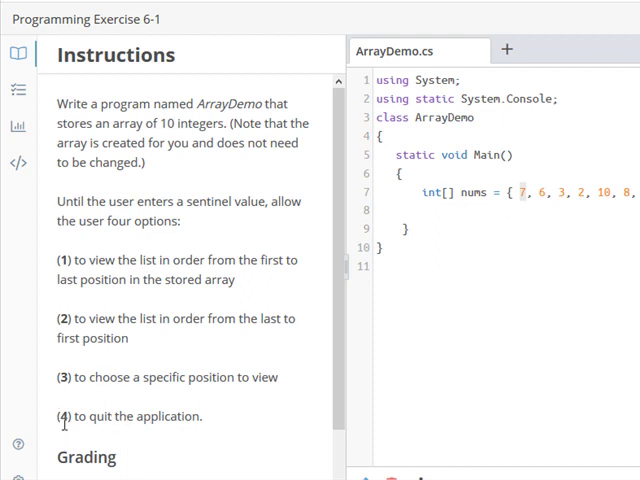
pyautogui.moveTo(184, 418)
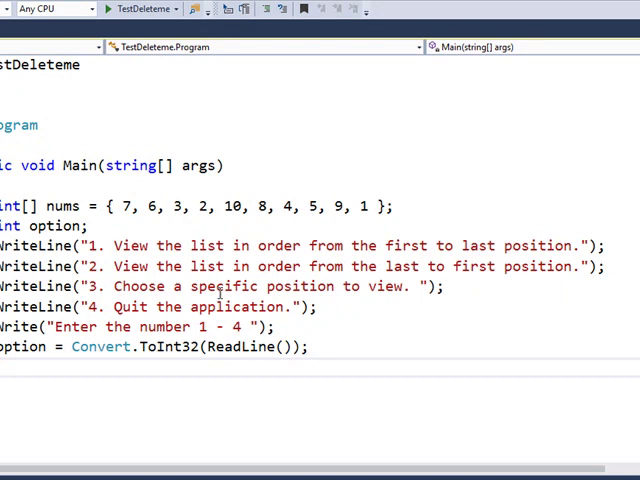
pyautogui.moveTo(304, 416)
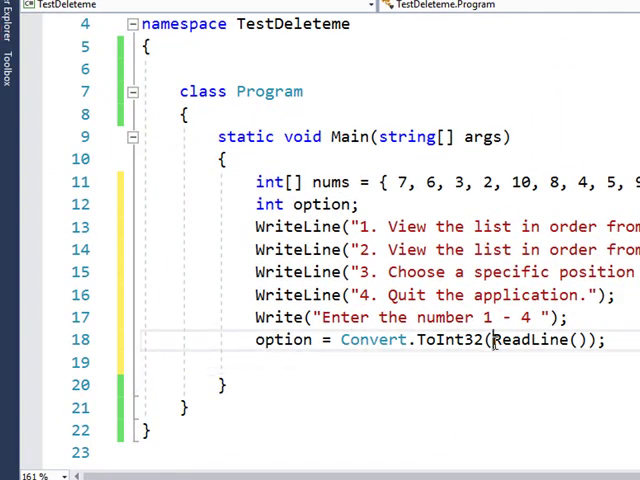
pyautogui.doubleClick(544, 340)
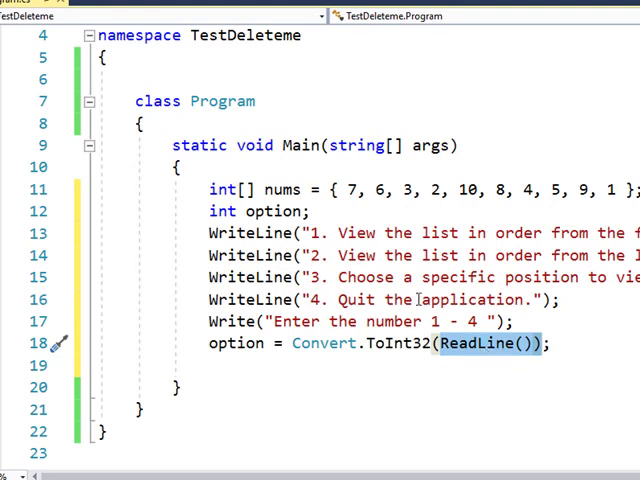
pyautogui.moveTo(492, 348)
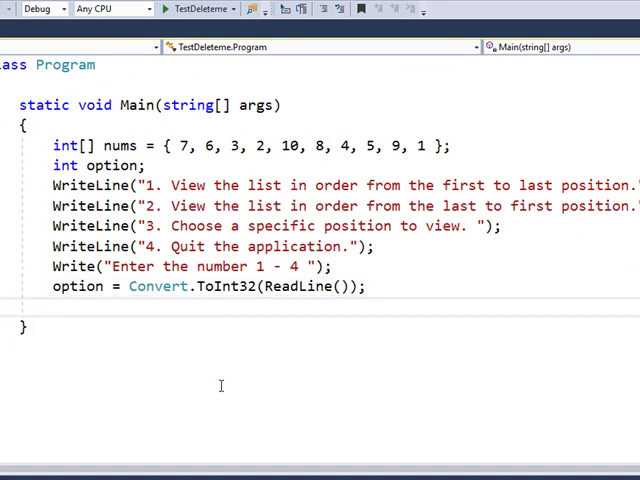
pyautogui.moveTo(88, 432)
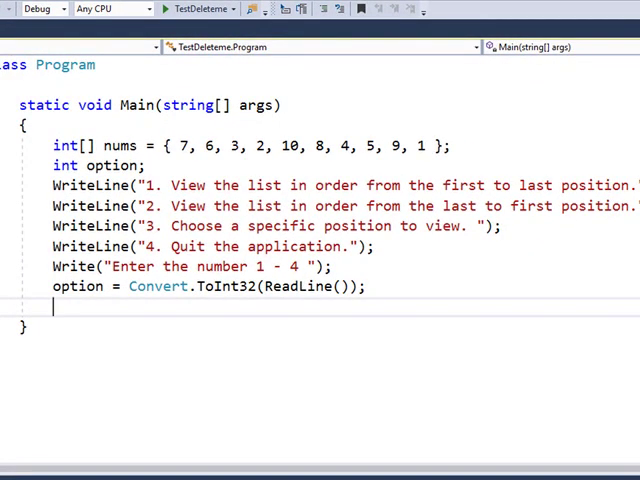
# Run under the debugger, enter 3 at the menu prompt, then add the while (option != 4) loop.
pyautogui.click(16, 8)
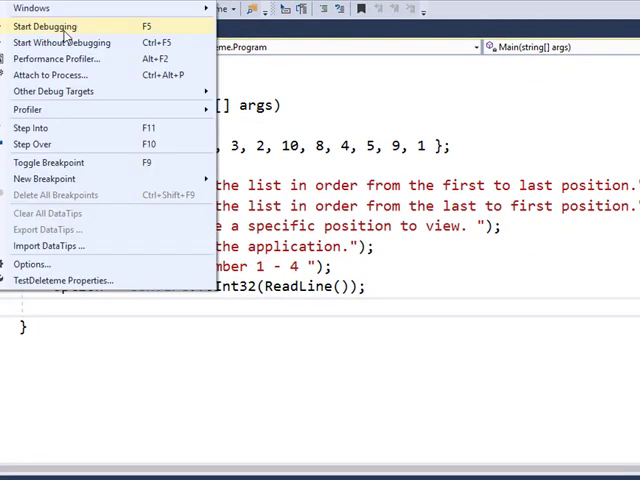
pyautogui.click(44, 26)
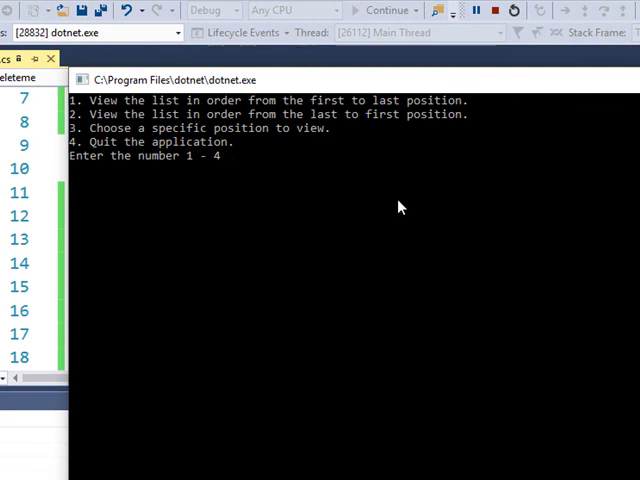
pyautogui.write('3')
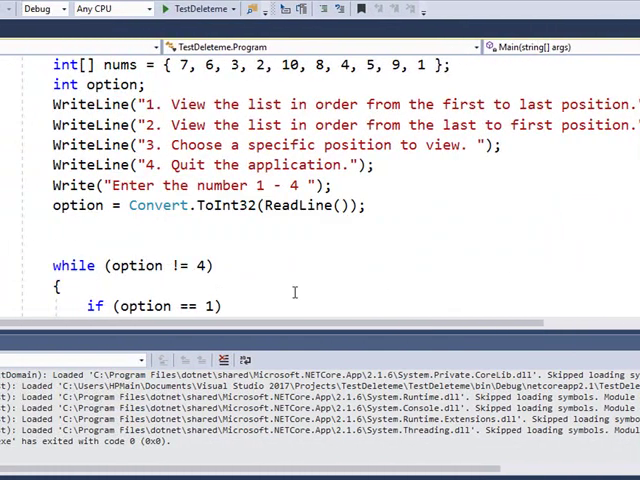
# For option == 1, loop from index 0 through nums printing each element, then end the line.
pyautogui.scroll(-3)
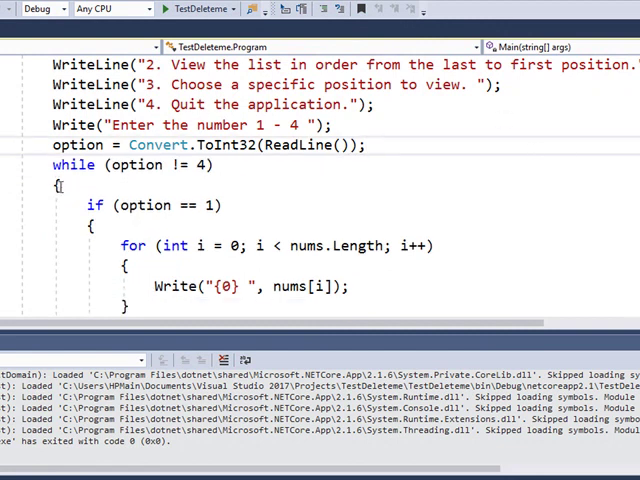
pyautogui.doubleClick(76, 164)
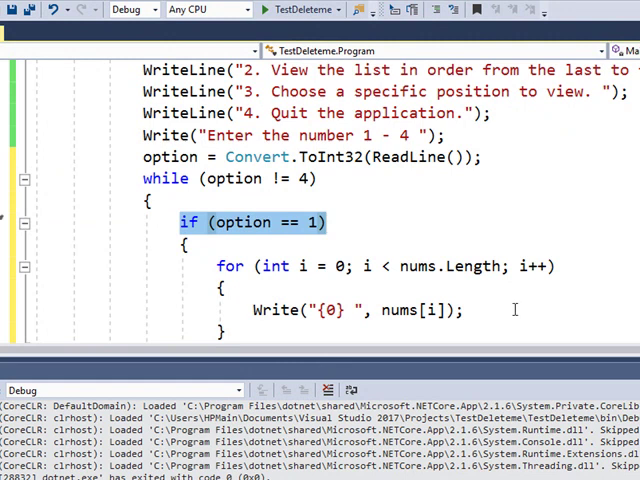
pyautogui.moveTo(272, 222)
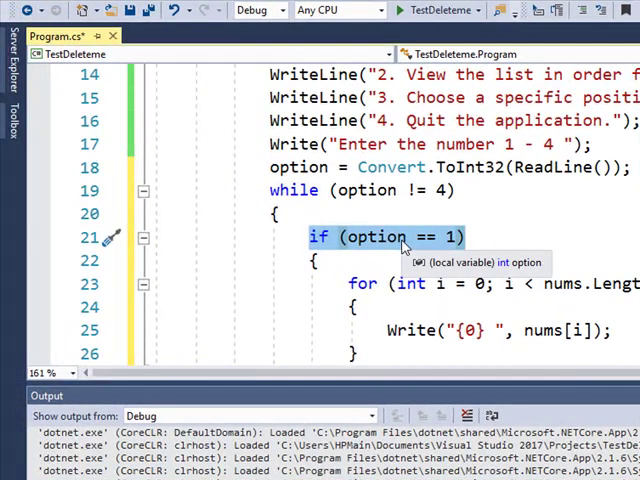
pyautogui.scroll(-3)
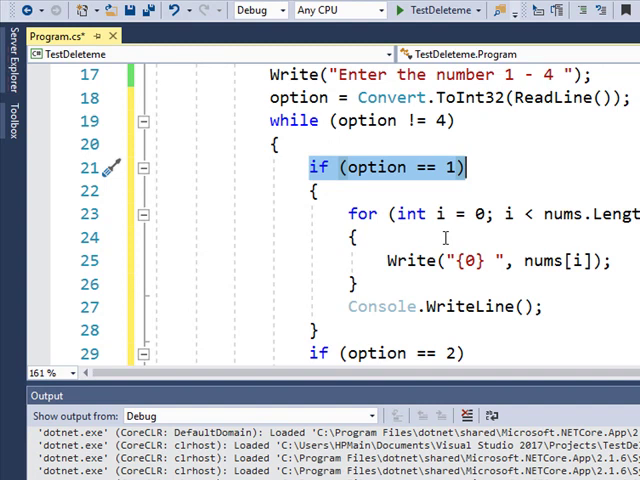
pyautogui.moveTo(418, 228)
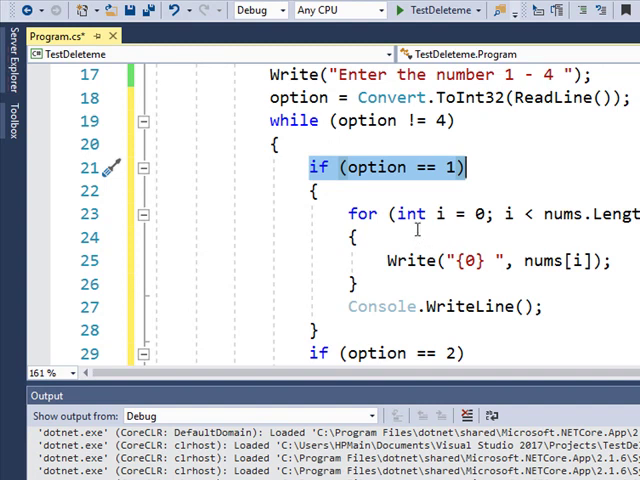
pyautogui.moveTo(410, 214)
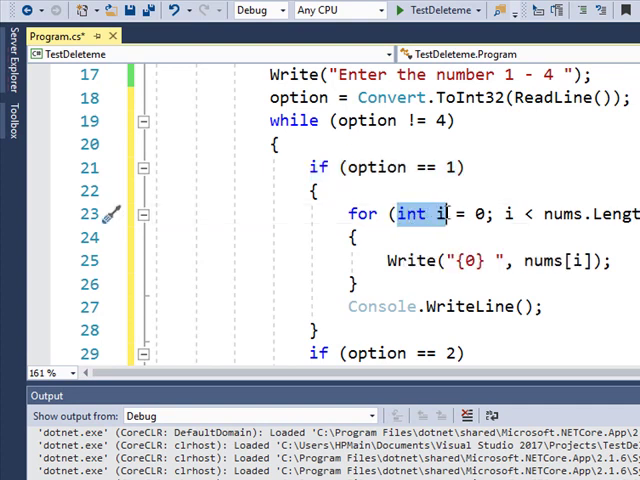
pyautogui.click(438, 214)
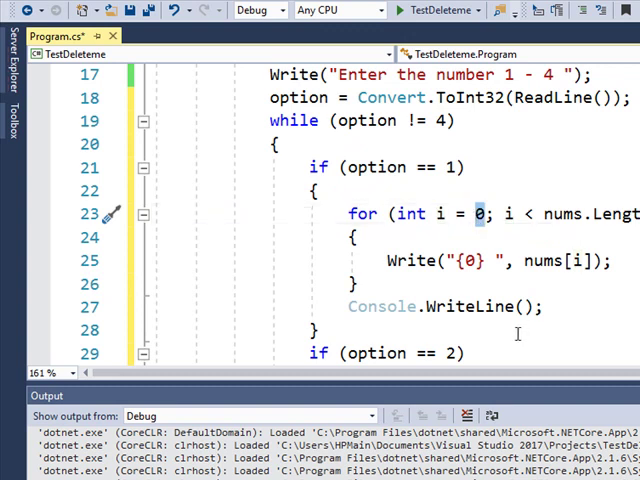
pyautogui.click(492, 214)
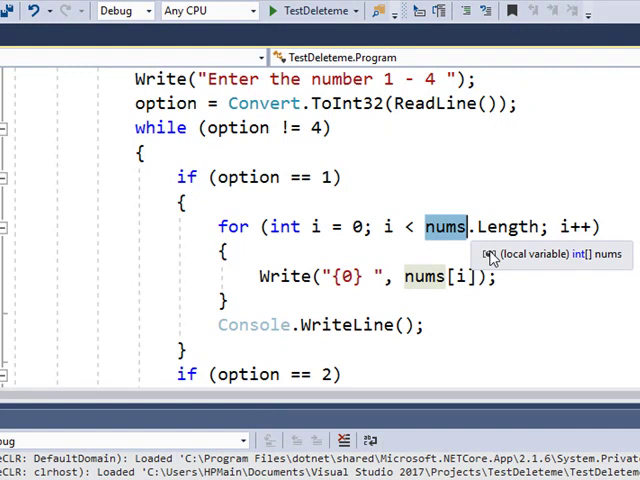
# Review the while loop from the prompt down to the option == 2 check.
pyautogui.scroll(3)
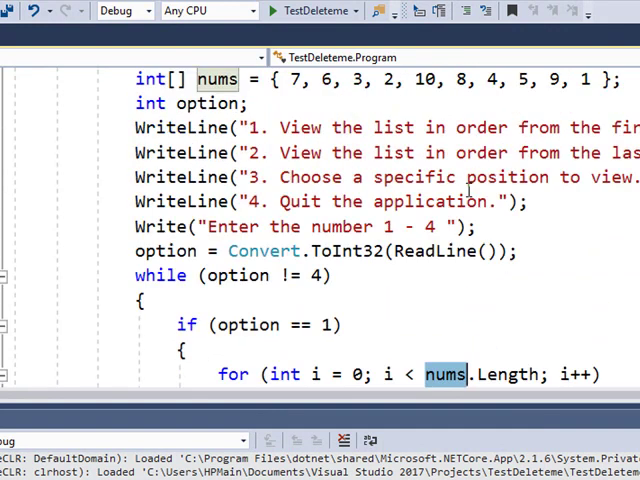
pyautogui.scroll(3)
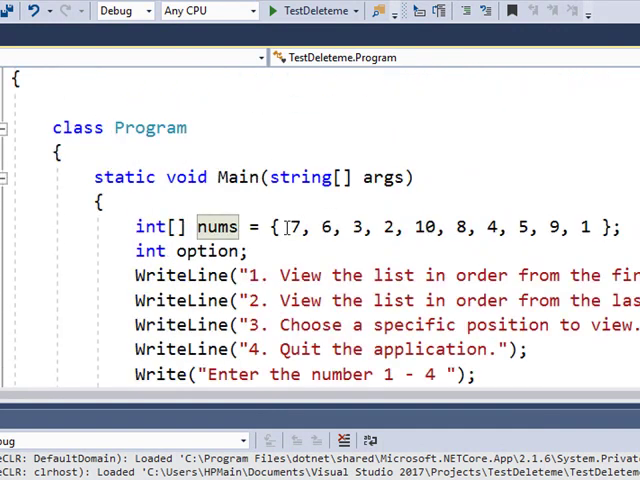
pyautogui.scroll(-3)
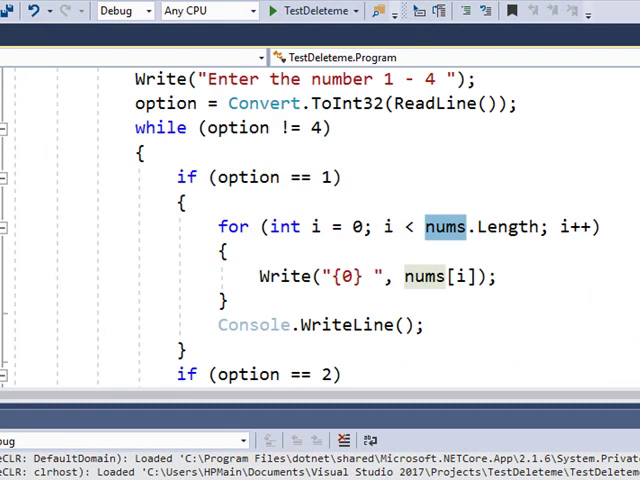
pyautogui.moveTo(388, 228)
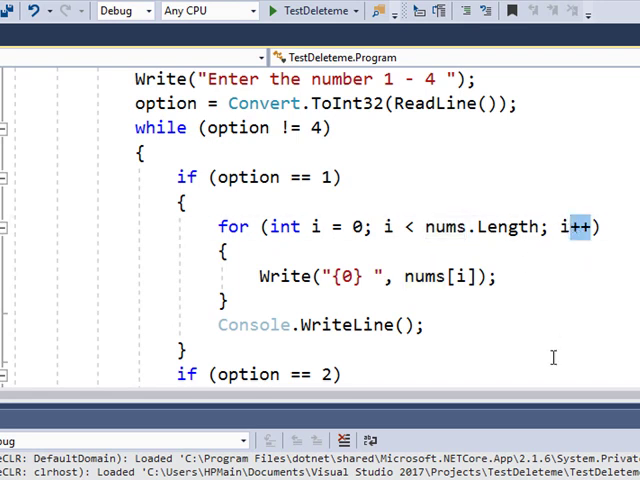
pyautogui.moveTo(448, 228)
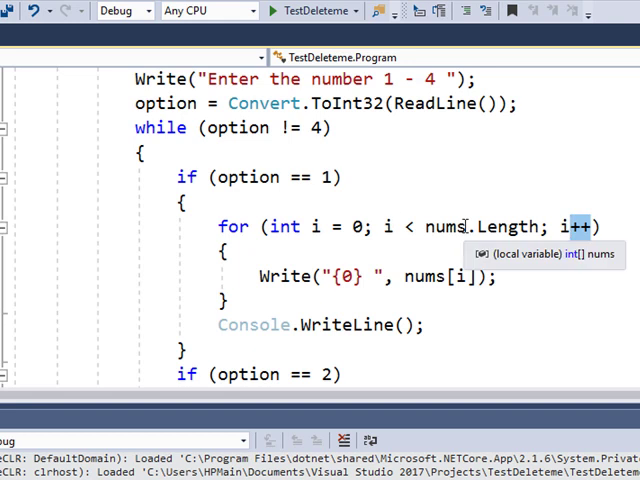
pyautogui.moveTo(316, 240)
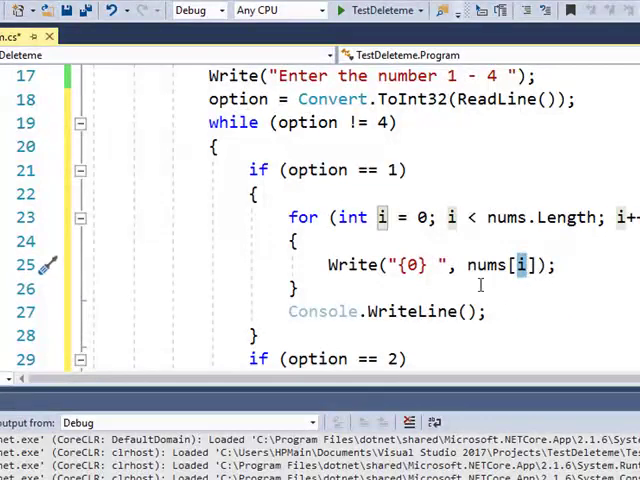
pyautogui.moveTo(424, 236)
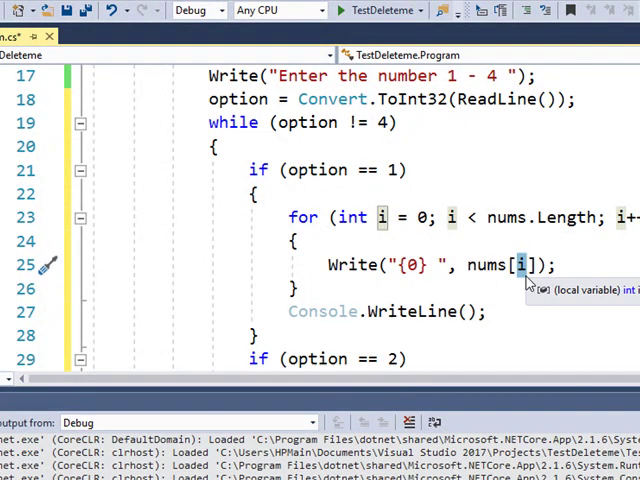
pyautogui.scroll(3)
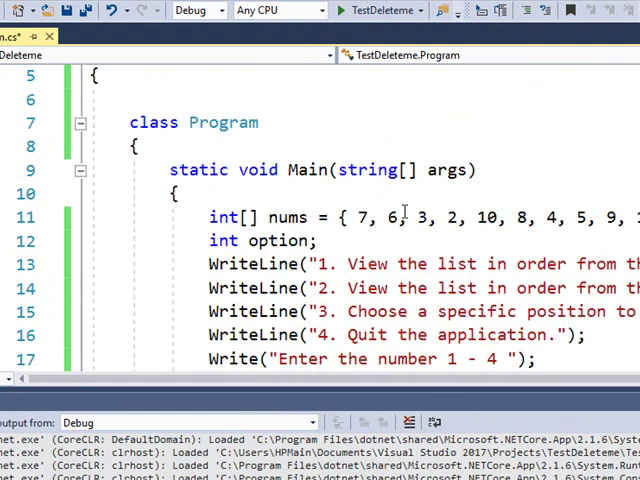
pyautogui.doubleClick(360, 216)
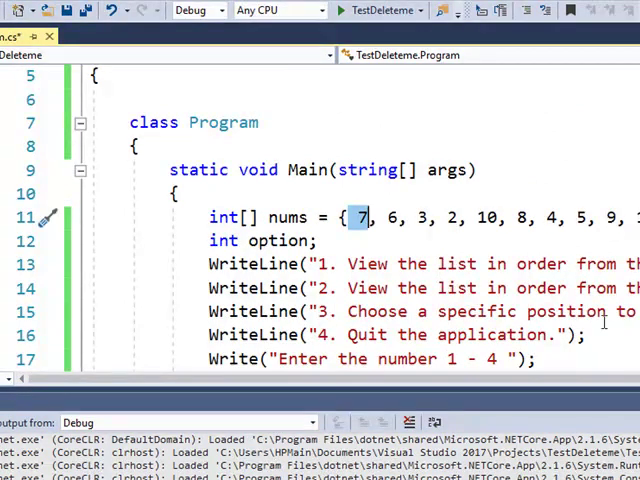
pyautogui.moveTo(410, 294)
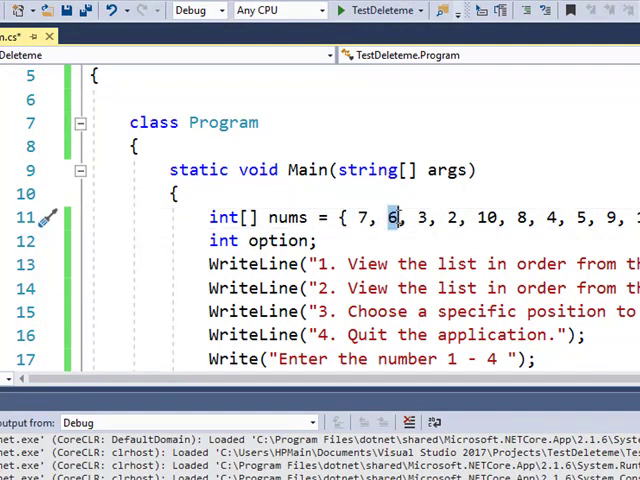
pyautogui.moveTo(504, 312)
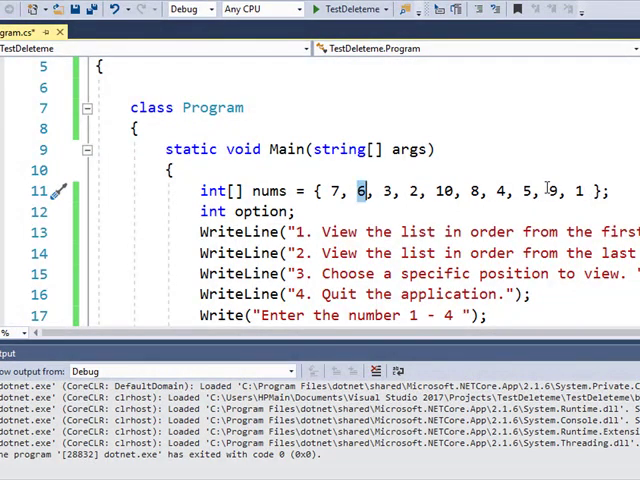
pyautogui.scroll(-3)
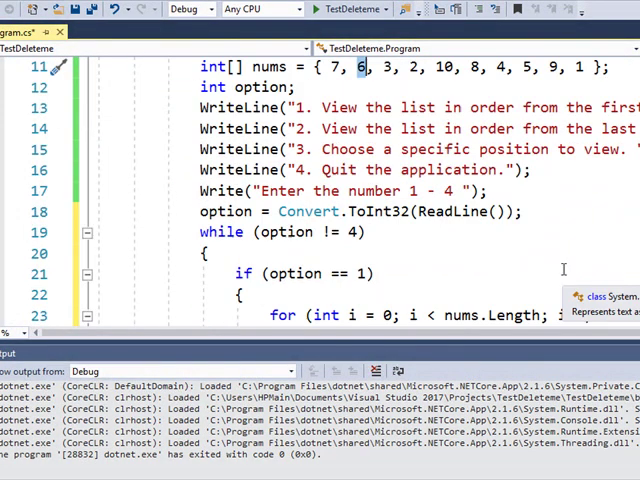
pyautogui.scroll(-3)
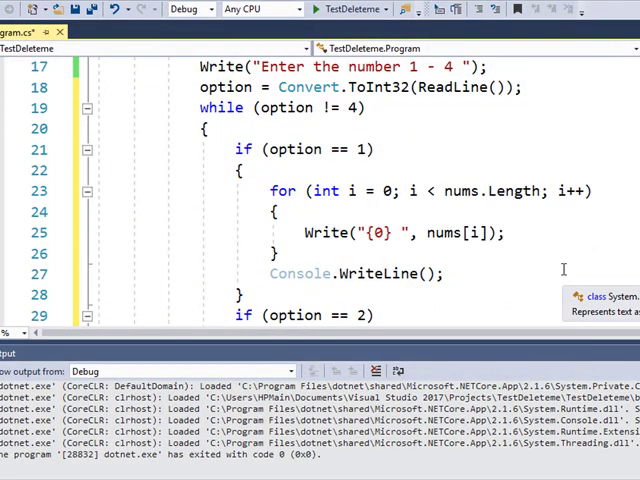
pyautogui.moveTo(284, 272)
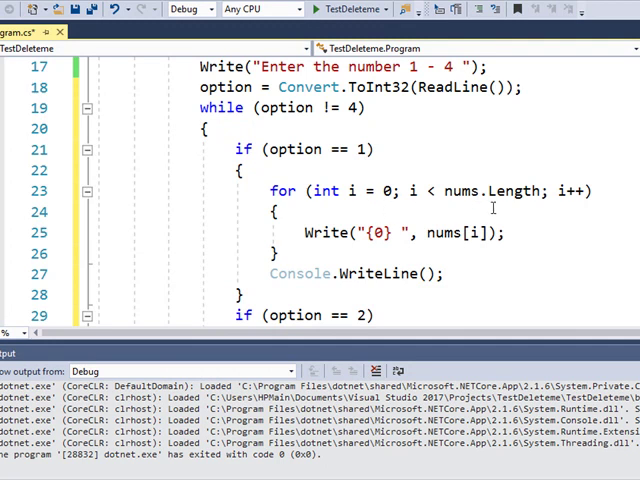
pyautogui.moveTo(390, 232)
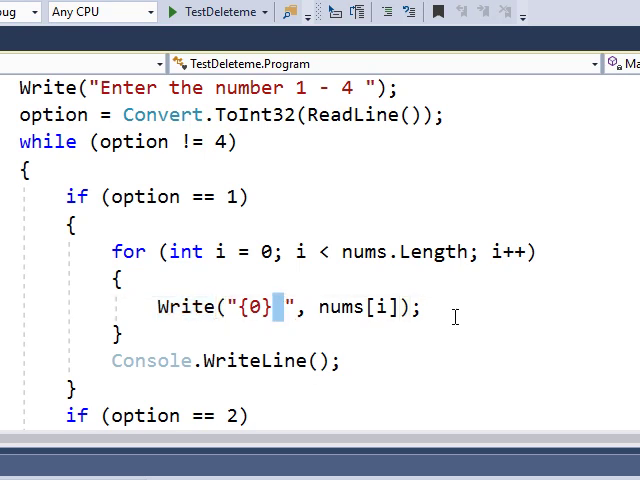
pyautogui.moveTo(448, 306)
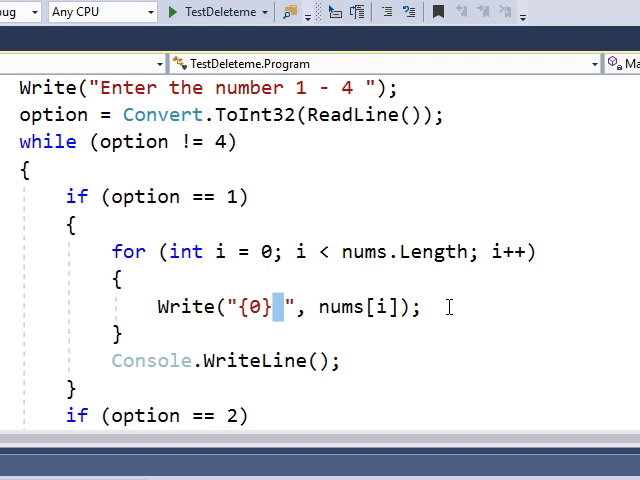
pyautogui.moveTo(512, 312)
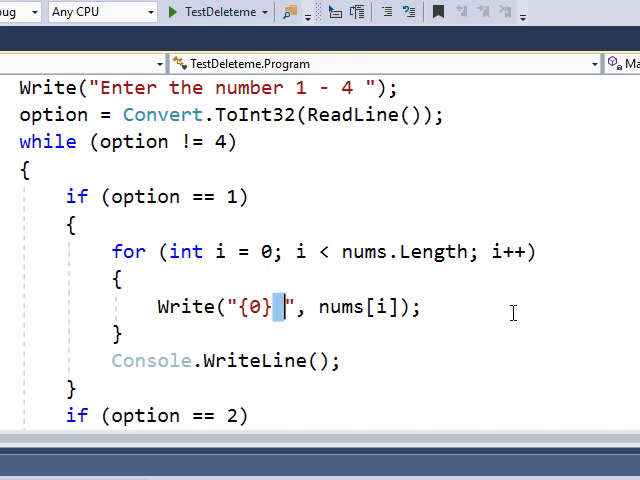
pyautogui.moveTo(608, 316)
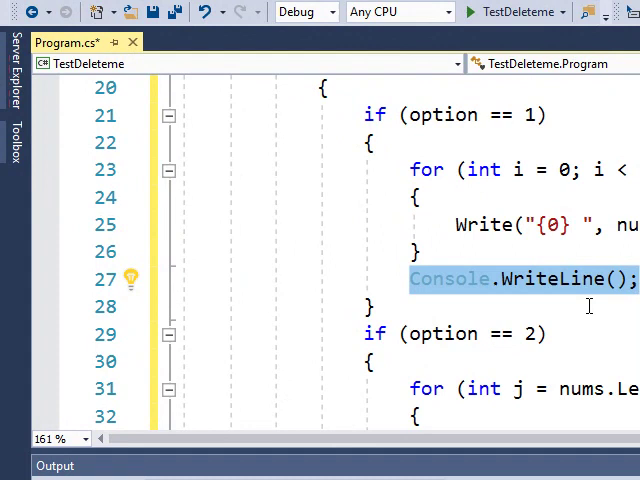
pyautogui.scroll(-3)
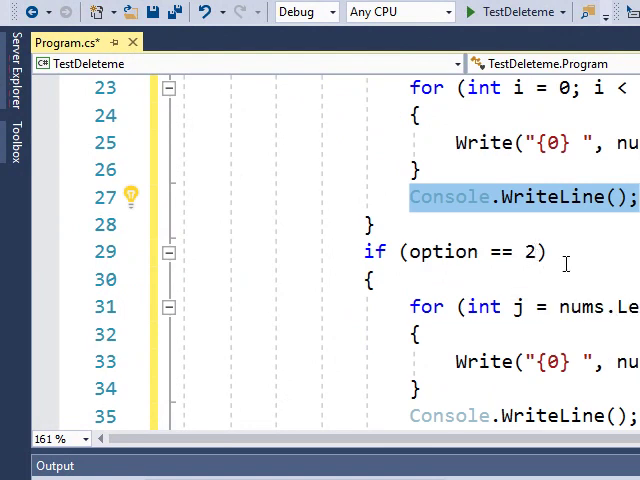
pyautogui.scroll(3)
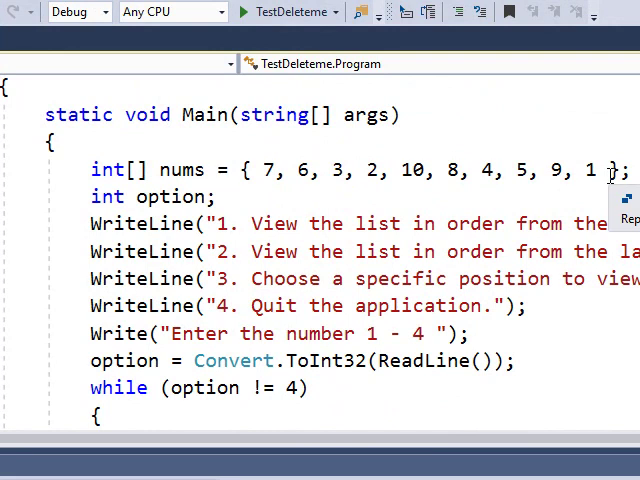
pyautogui.scroll(-3)
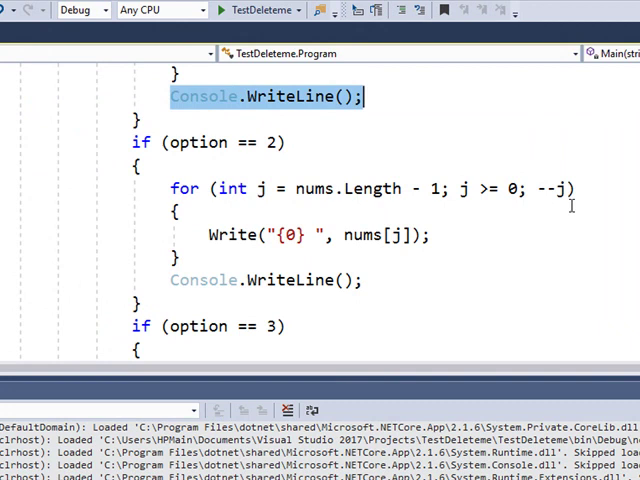
pyautogui.doubleClick(314, 188)
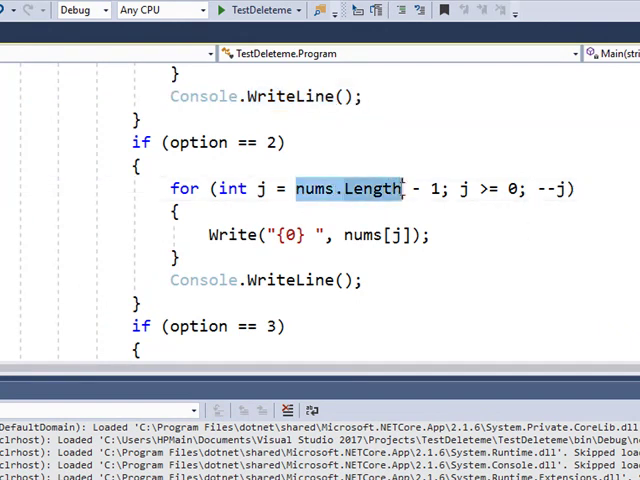
pyautogui.moveTo(400, 188); pyautogui.dragTo(440, 188)
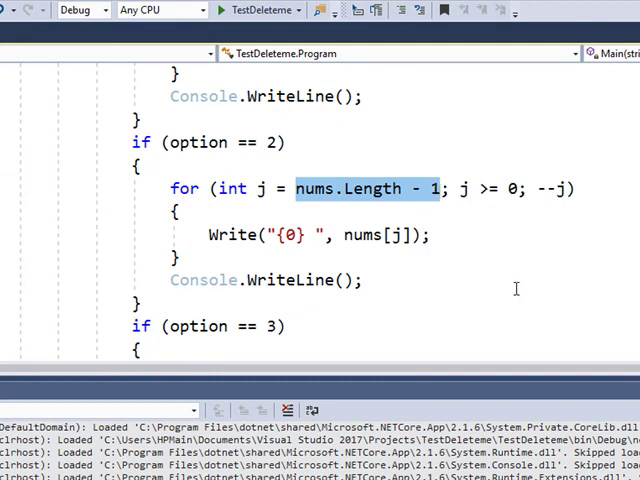
pyautogui.moveTo(376, 188)
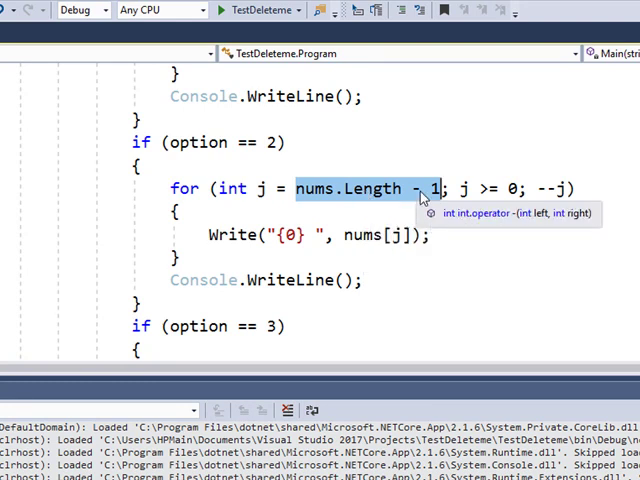
pyautogui.moveTo(420, 200)
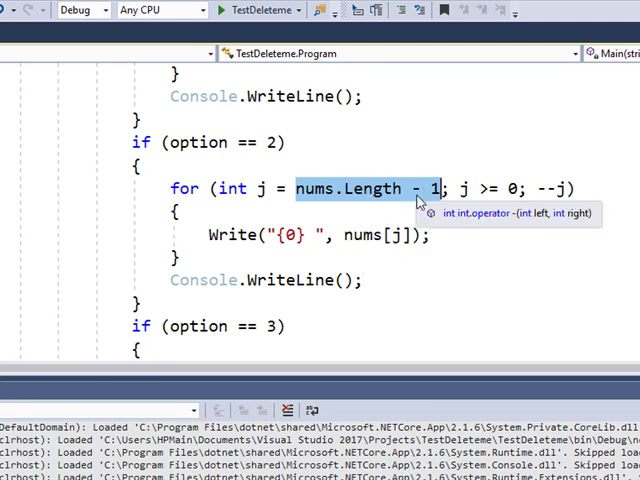
pyautogui.moveTo(464, 212)
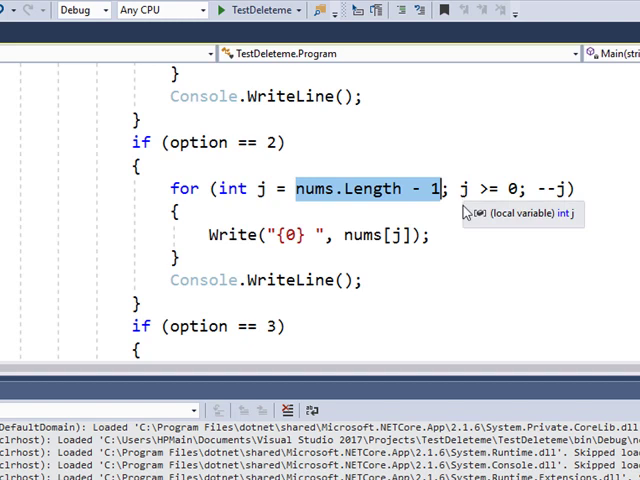
pyautogui.moveTo(490, 196)
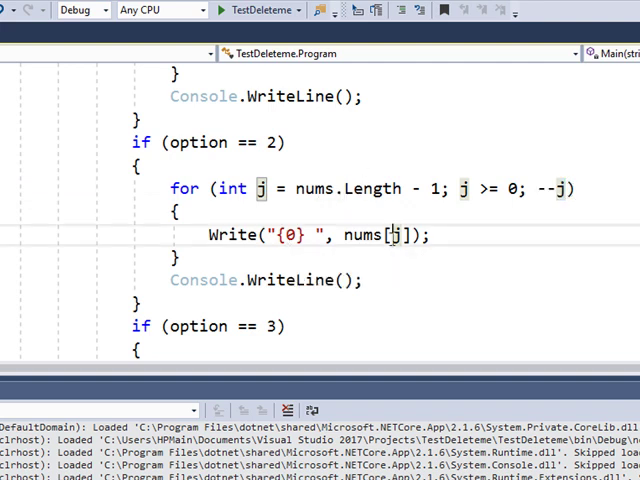
pyautogui.moveTo(396, 236)
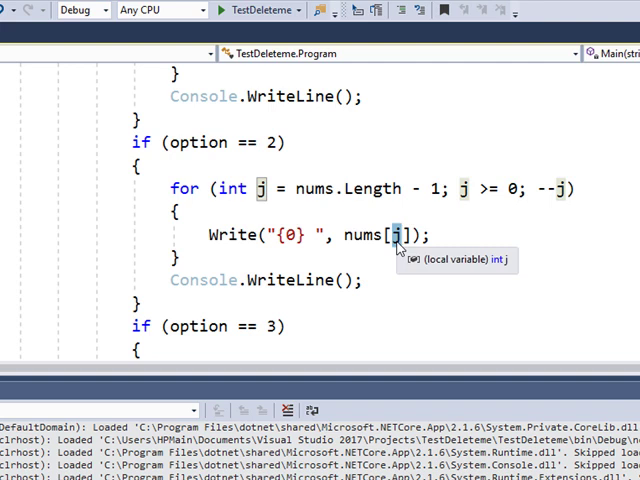
pyautogui.moveTo(400, 244)
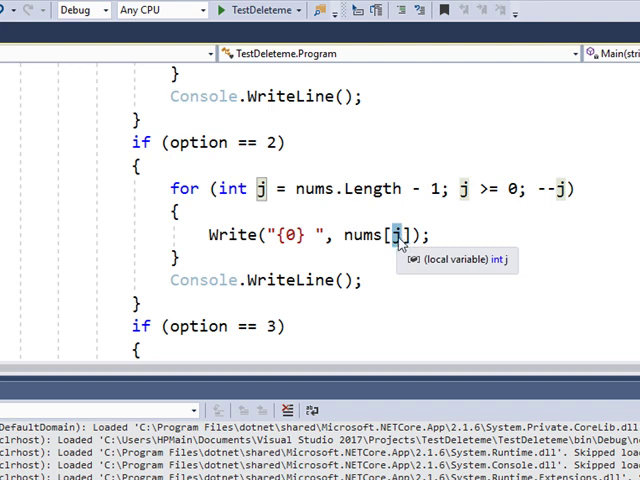
pyautogui.moveTo(480, 188)
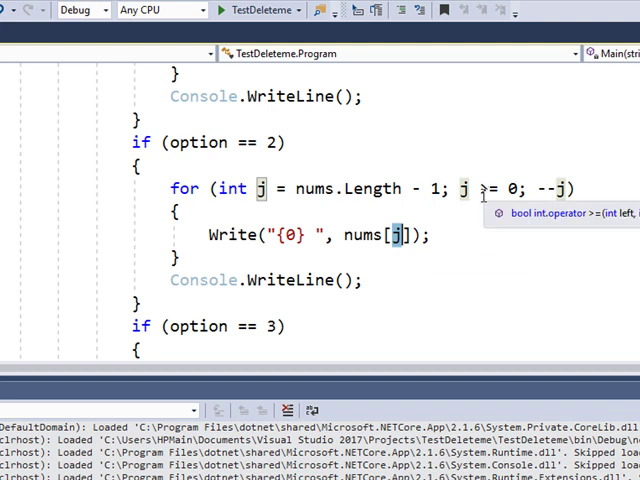
pyautogui.moveTo(510, 188)
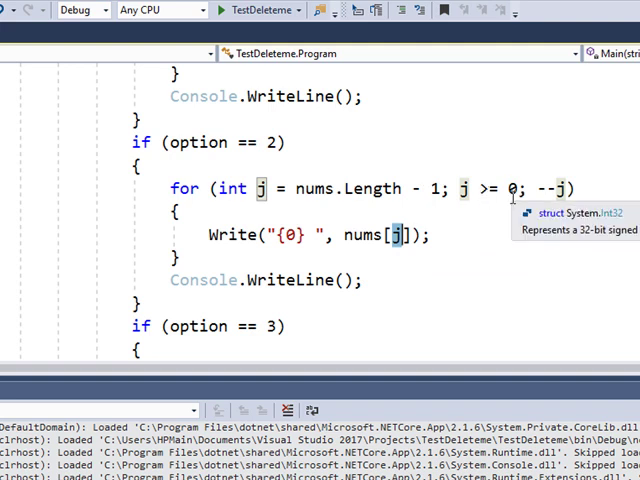
pyautogui.moveTo(384, 198)
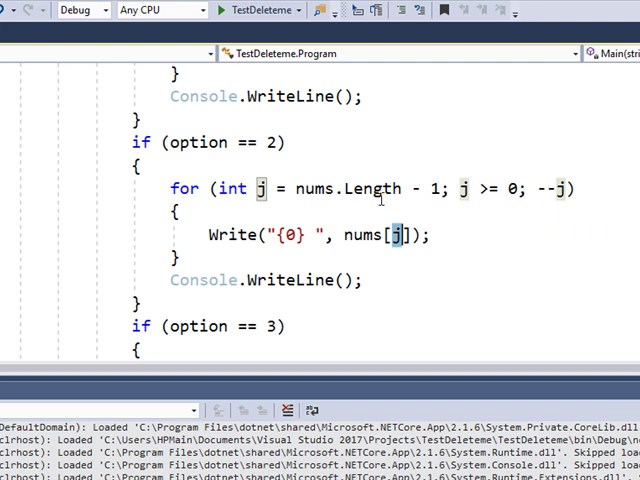
pyautogui.scroll(3)
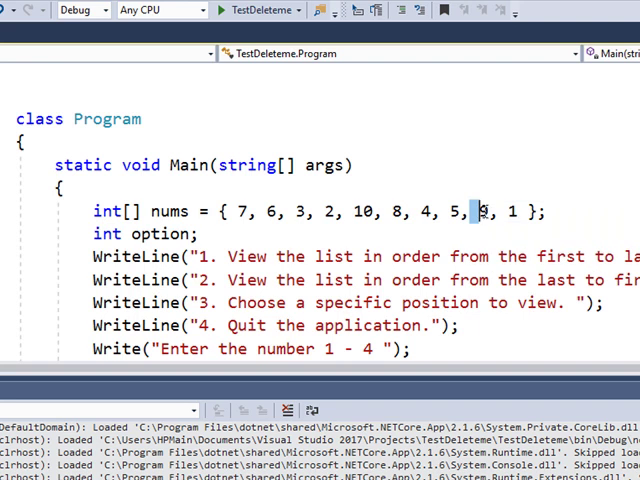
pyautogui.scroll(-3)
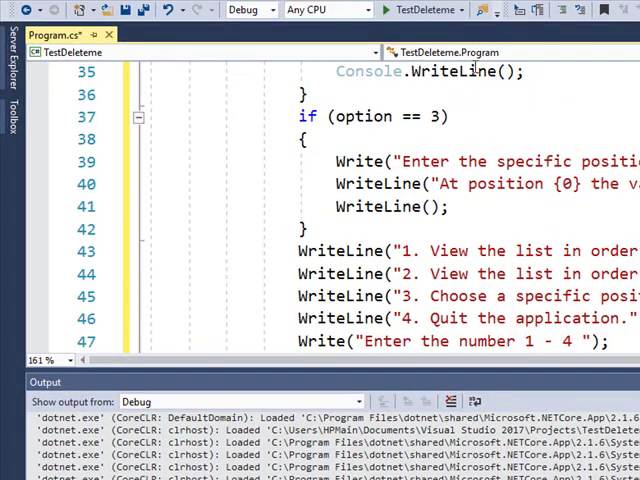
pyautogui.scroll(3)
pyautogui.write('int pos = Convert.ToInt32(ReadLi')
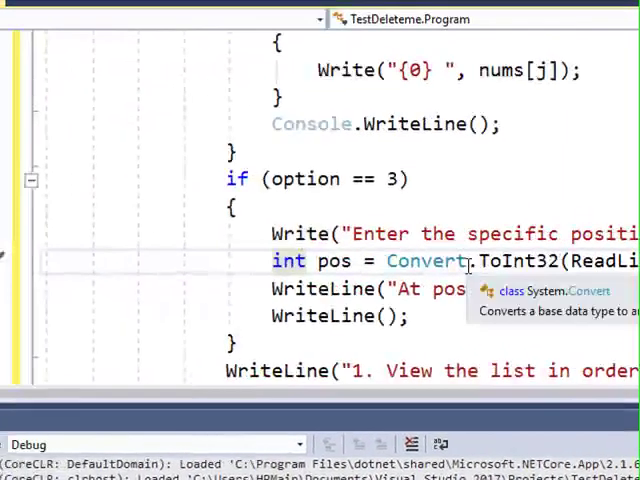
pyautogui.doubleClick(336, 260)
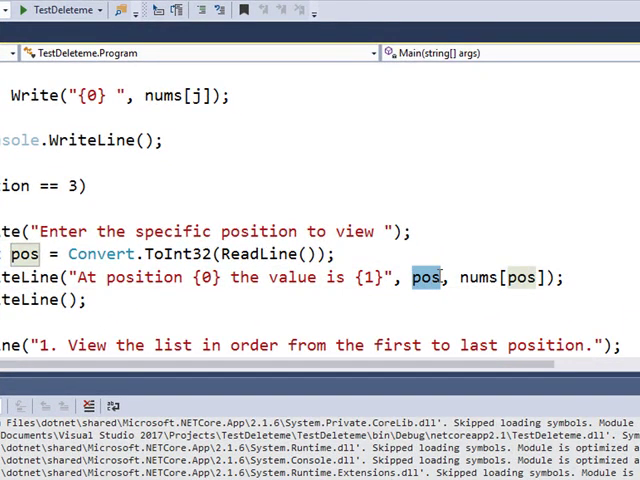
pyautogui.moveTo(356, 278)
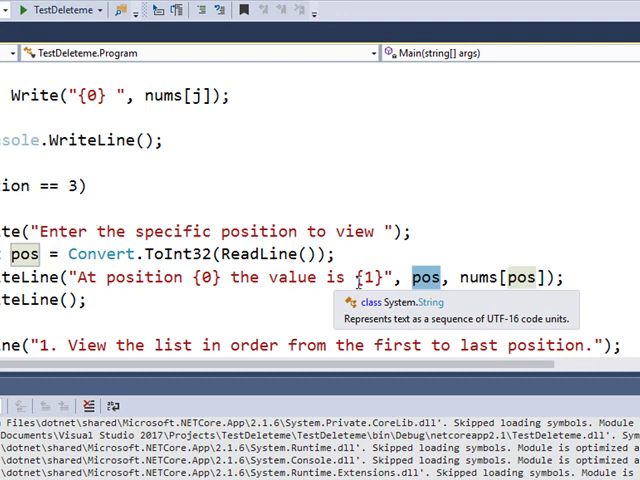
pyautogui.moveTo(478, 276)
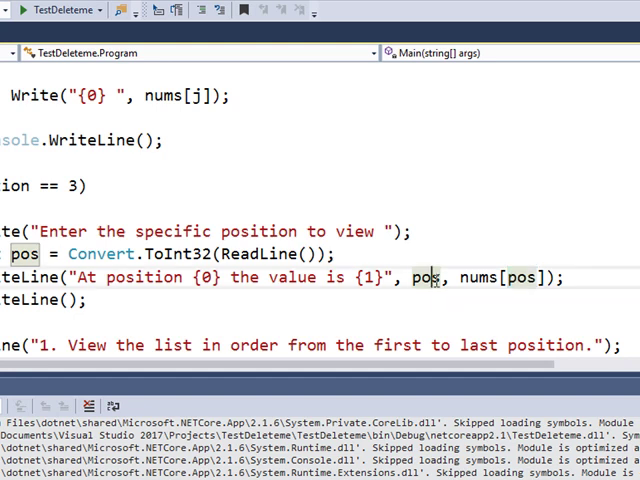
pyautogui.doubleClick(424, 276)
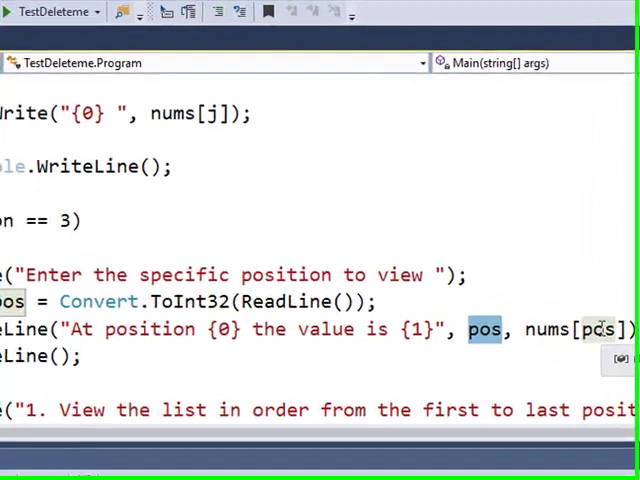
pyautogui.scroll(3)
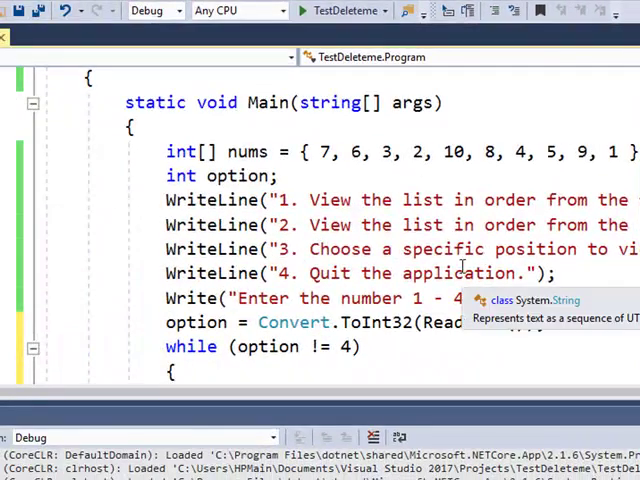
pyautogui.moveTo(318, 152)
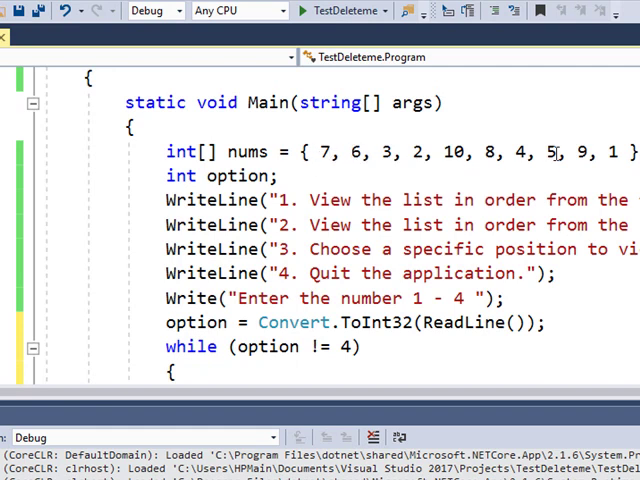
pyautogui.moveTo(576, 152)
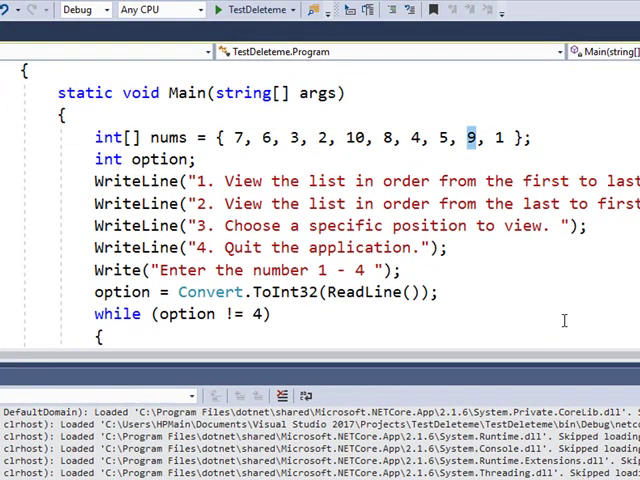
pyautogui.scroll(-3)
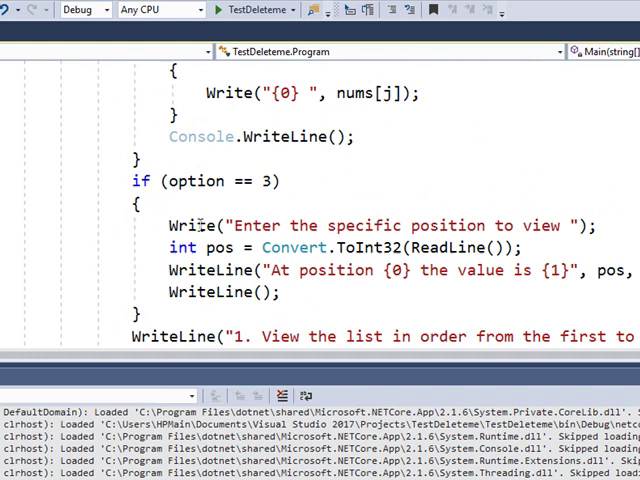
pyautogui.scroll(-3)
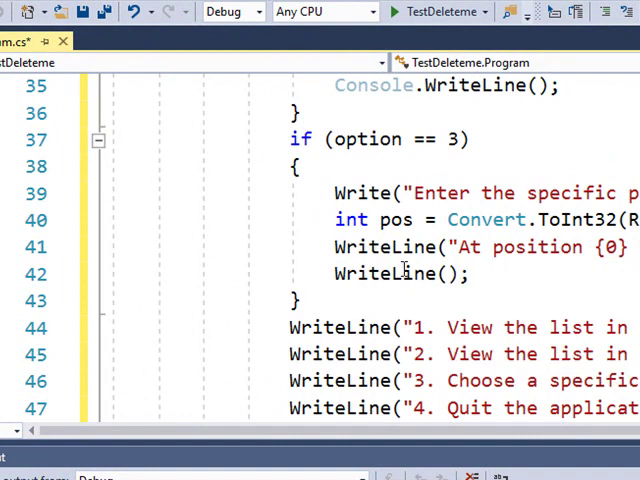
pyautogui.scroll(-3)
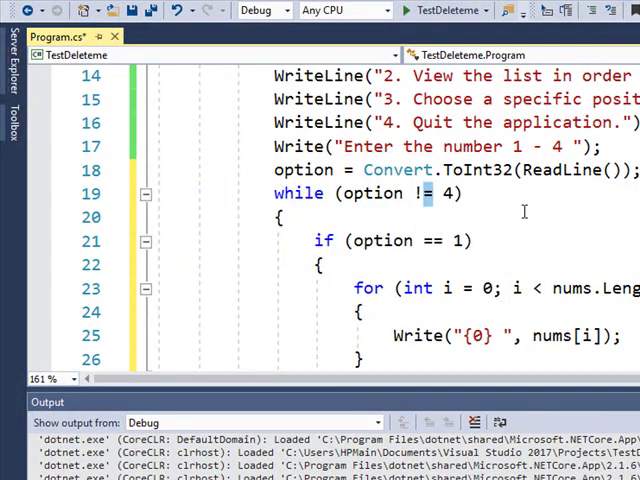
pyautogui.scroll(-3)
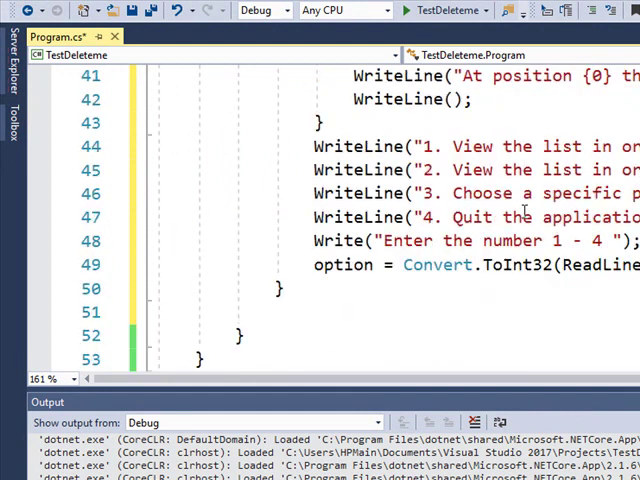
pyautogui.scroll(3)
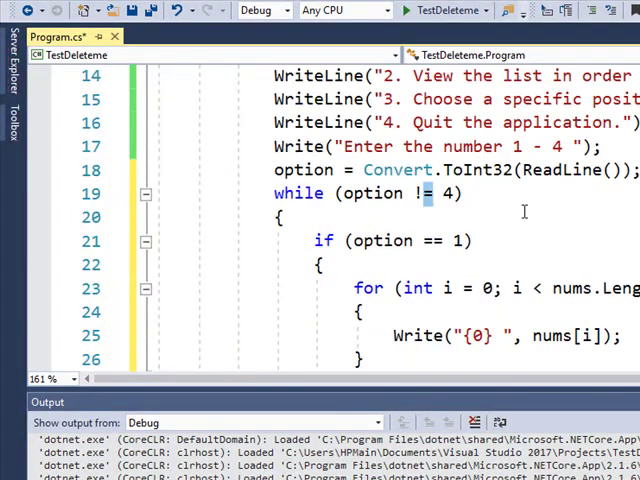
pyautogui.moveTo(612, 248)
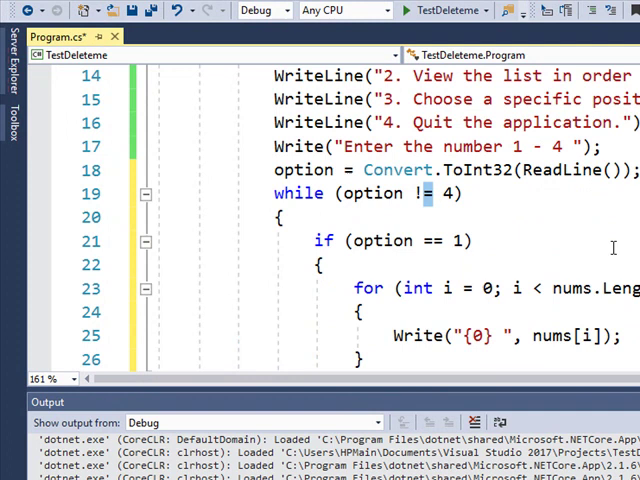
pyautogui.scroll(3)
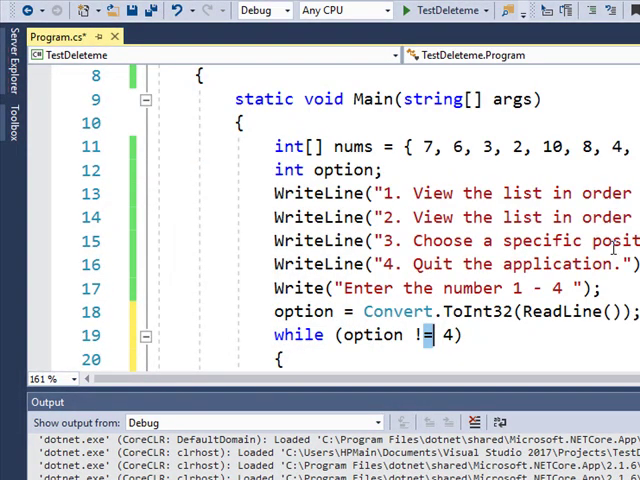
pyautogui.scroll(3)
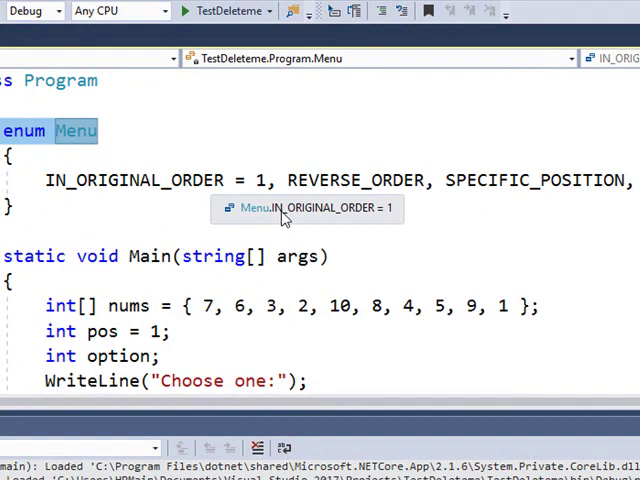
pyautogui.moveTo(430, 372)
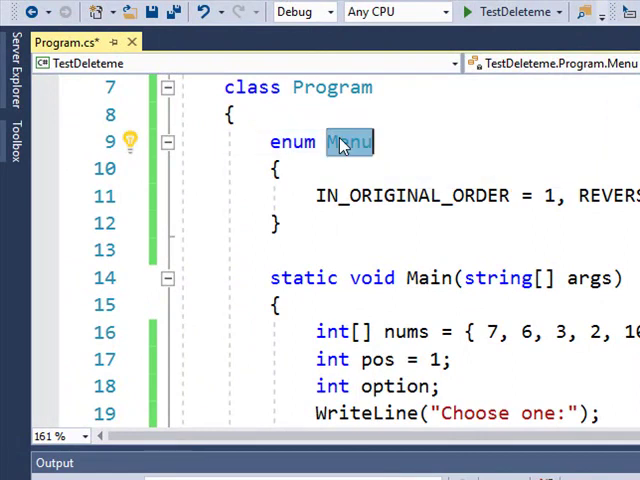
pyautogui.moveTo(524, 240)
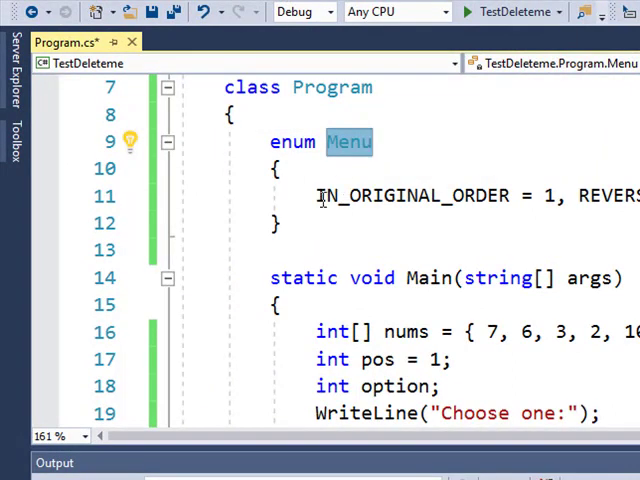
# Point out the enum members IN_ORIGINAL_ORDER = 1, REVERSE_ORDER and QUIT in the Menu declaration.
pyautogui.doubleClick(410, 196)
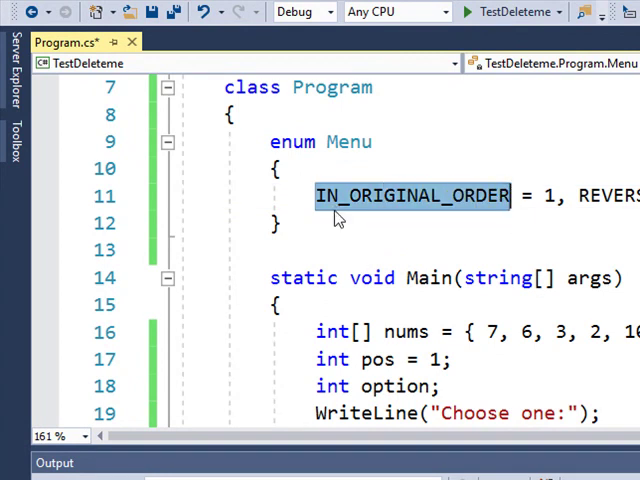
pyautogui.moveTo(444, 244)
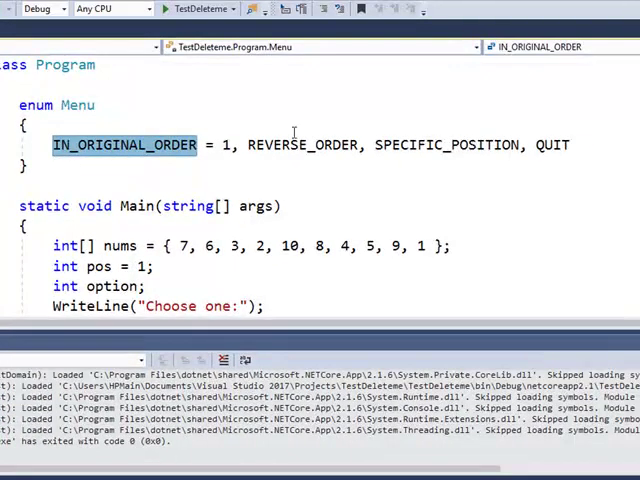
pyautogui.doubleClick(290, 144)
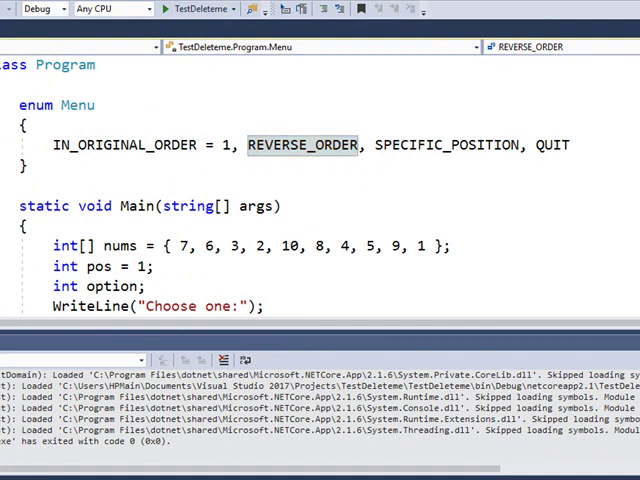
pyautogui.click(378, 144)
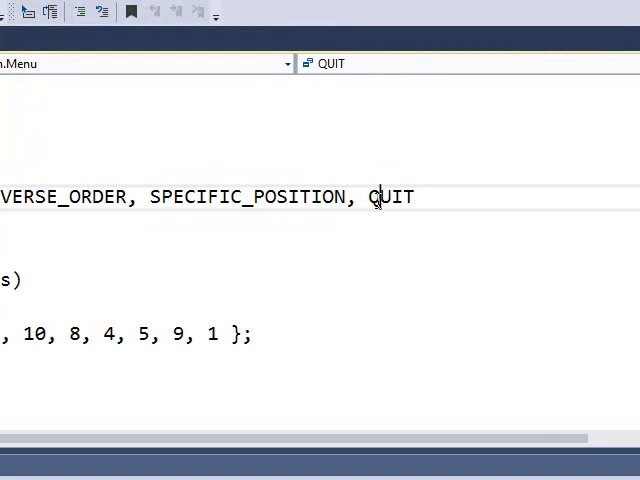
pyautogui.doubleClick(390, 196)
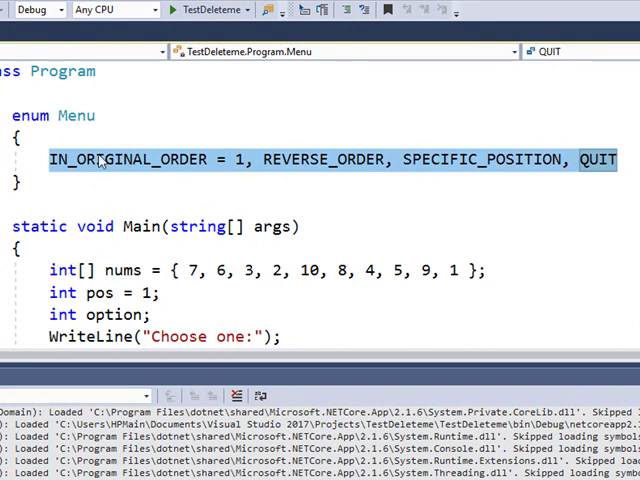
pyautogui.moveTo(90, 160)
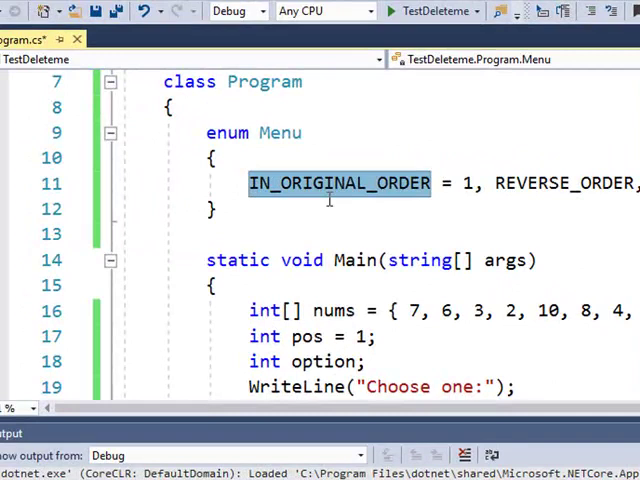
pyautogui.moveTo(556, 184)
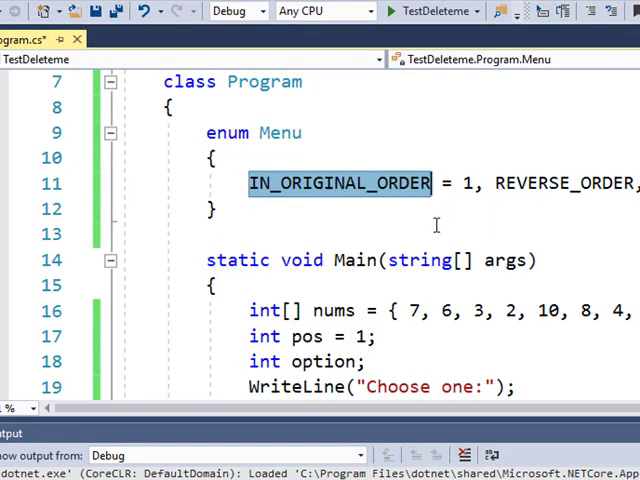
pyautogui.moveTo(330, 190)
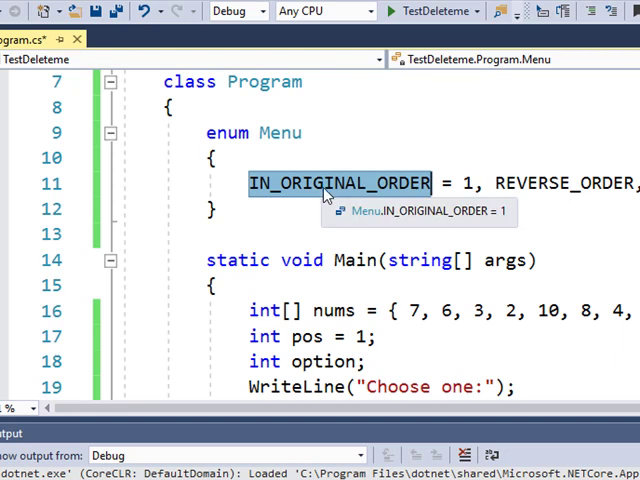
pyautogui.moveTo(330, 164)
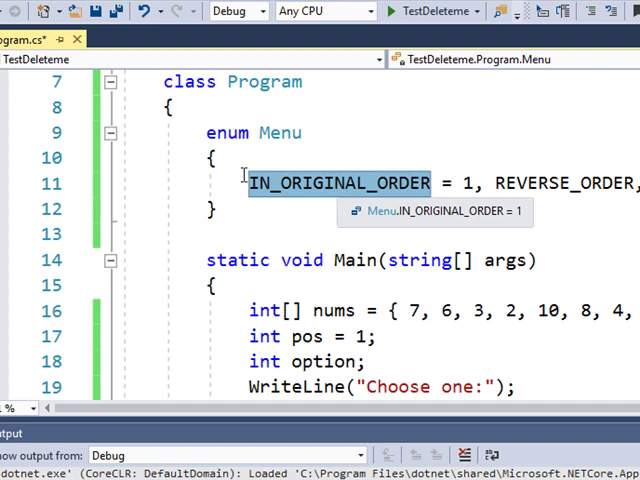
pyautogui.moveTo(444, 180)
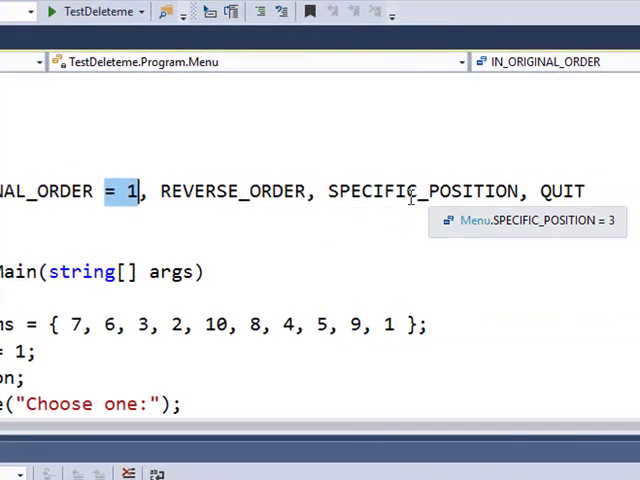
pyautogui.moveTo(564, 204)
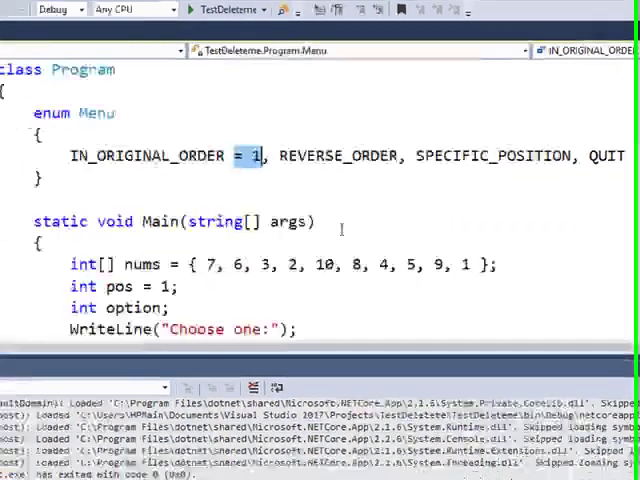
pyautogui.scroll(3)
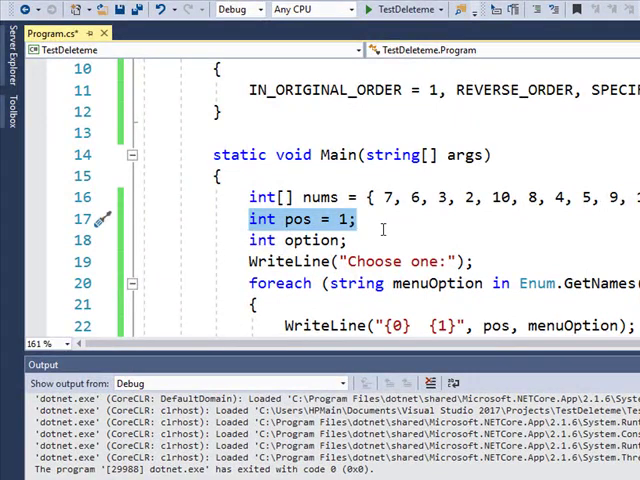
pyautogui.scroll(-3)
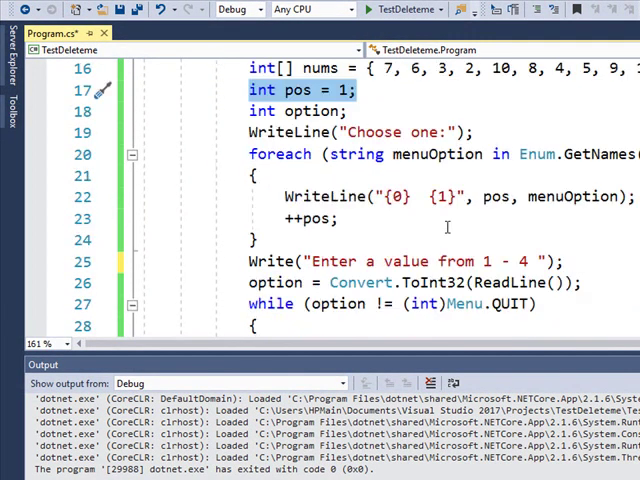
pyautogui.scroll(3)
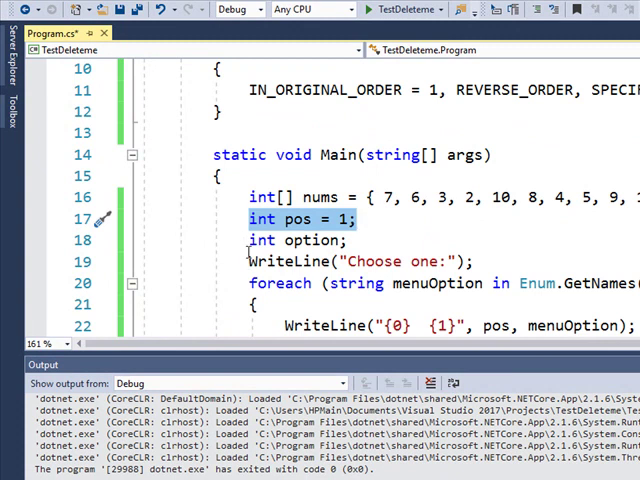
pyautogui.click(300, 240)
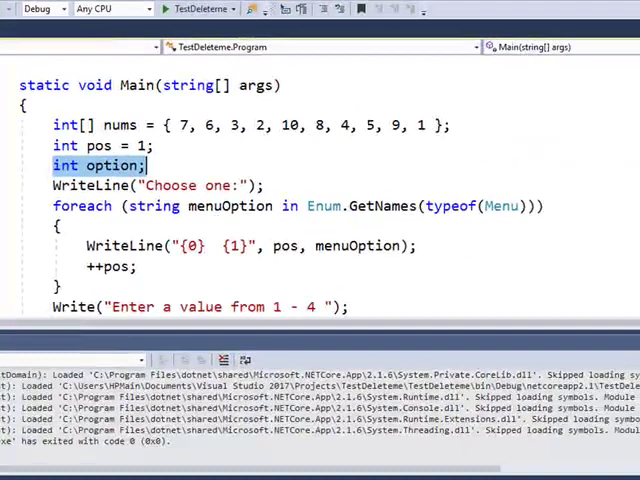
pyautogui.scroll(3)
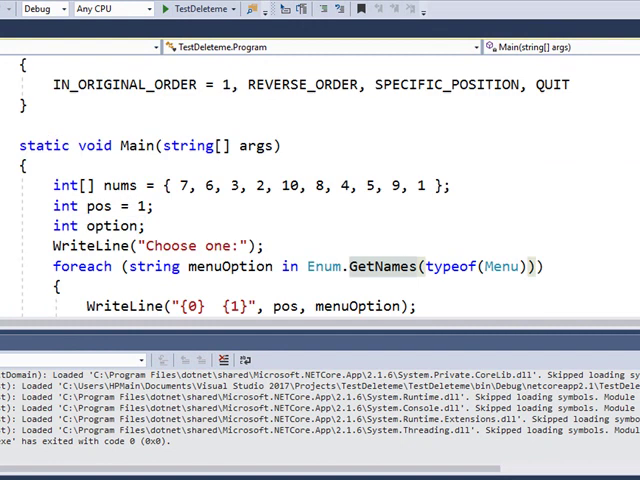
pyautogui.moveTo(220, 266)
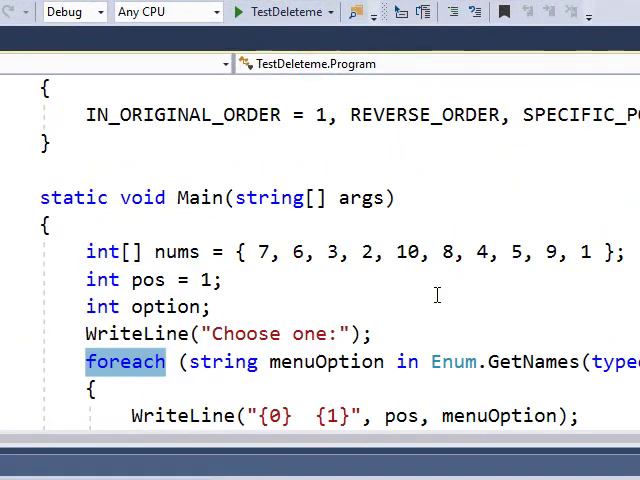
pyautogui.moveTo(320, 288)
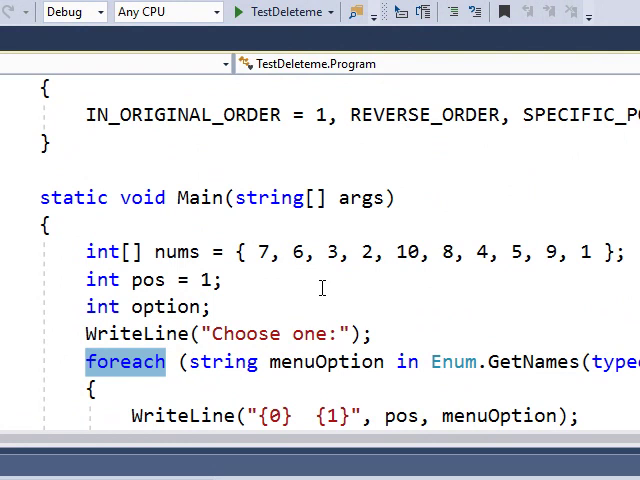
pyautogui.moveTo(452, 300)
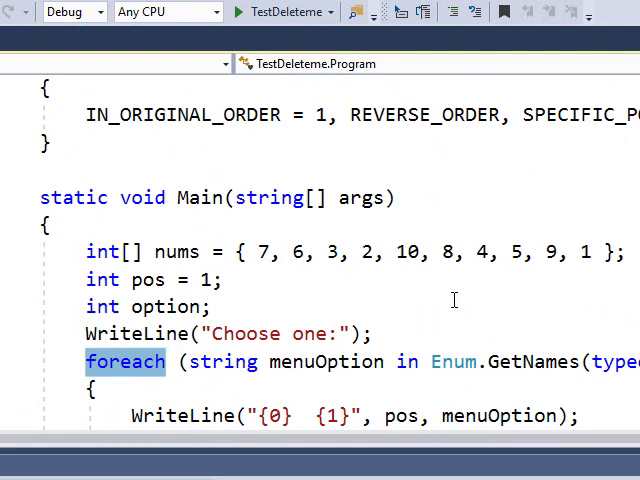
pyautogui.moveTo(532, 284)
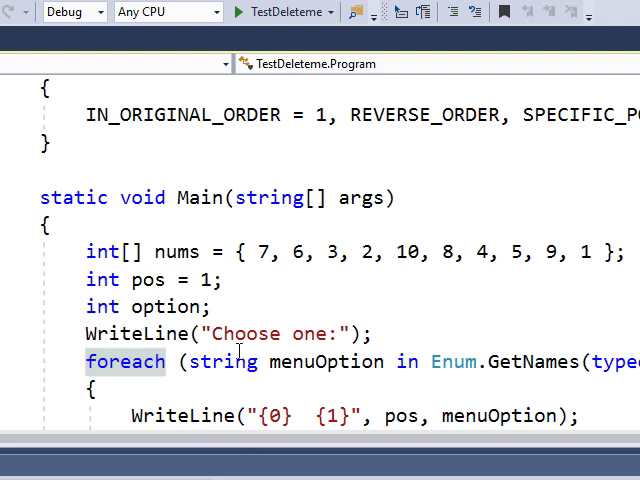
pyautogui.moveTo(452, 362)
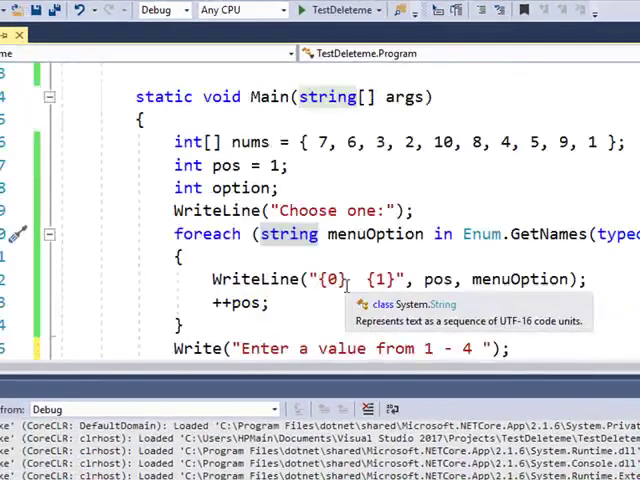
pyautogui.moveTo(420, 234)
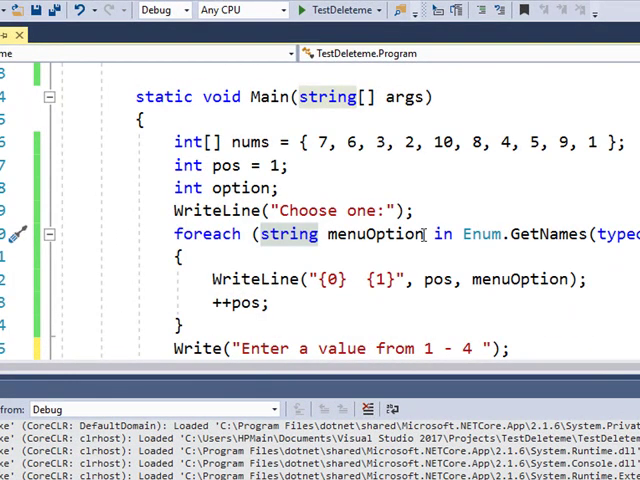
pyautogui.moveTo(440, 278)
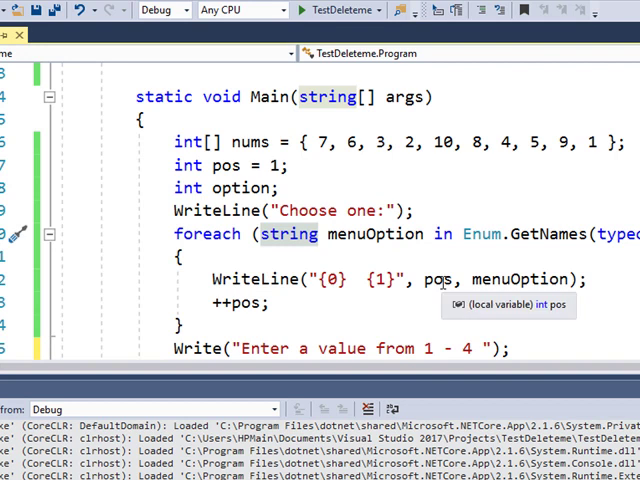
pyautogui.scroll(3)
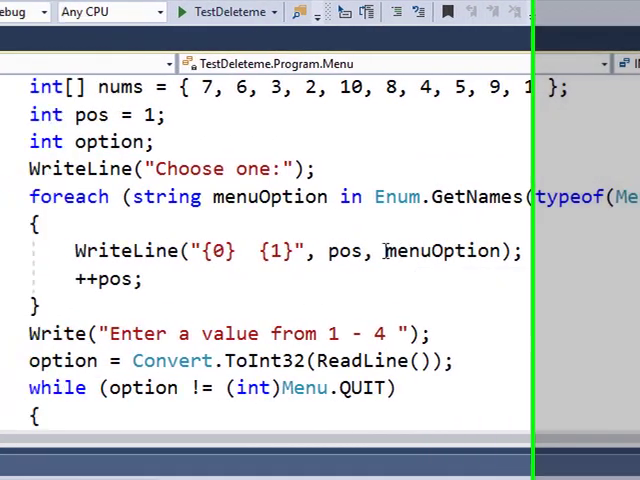
pyautogui.doubleClick(456, 250)
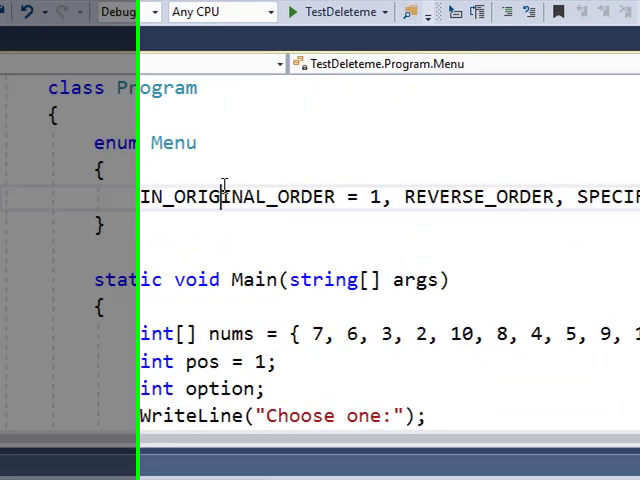
pyautogui.doubleClick(480, 196)
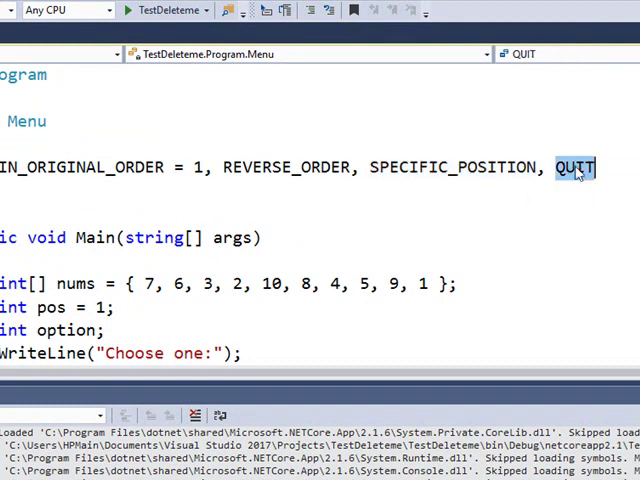
pyautogui.scroll(-3)
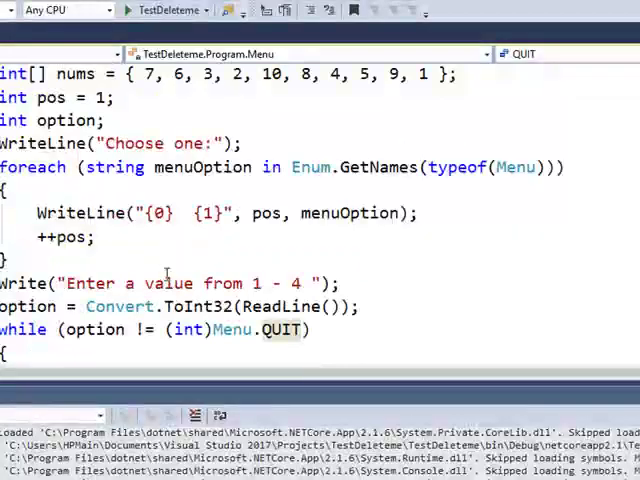
pyautogui.moveTo(70, 240)
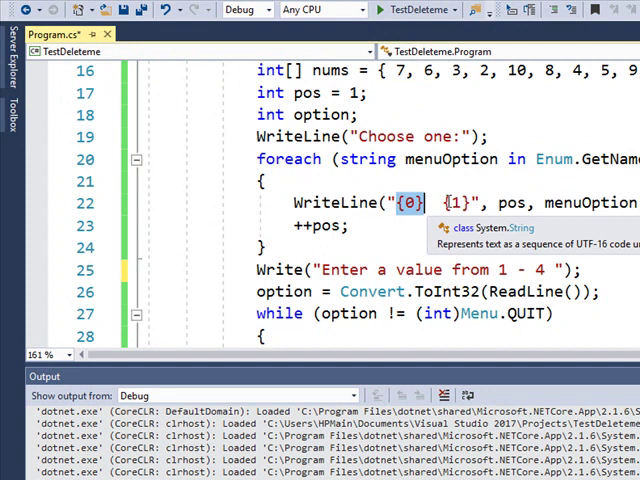
pyautogui.scroll(3)
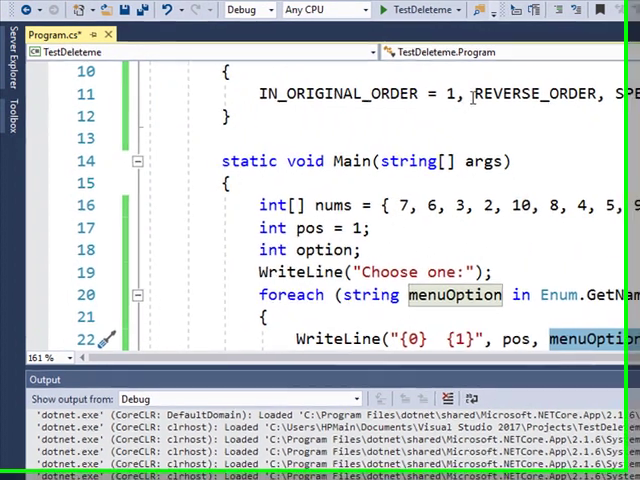
pyautogui.scroll(-3)
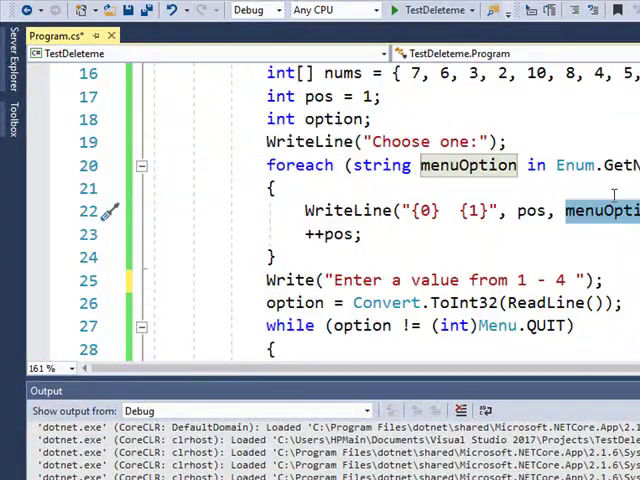
pyautogui.scroll(-3)
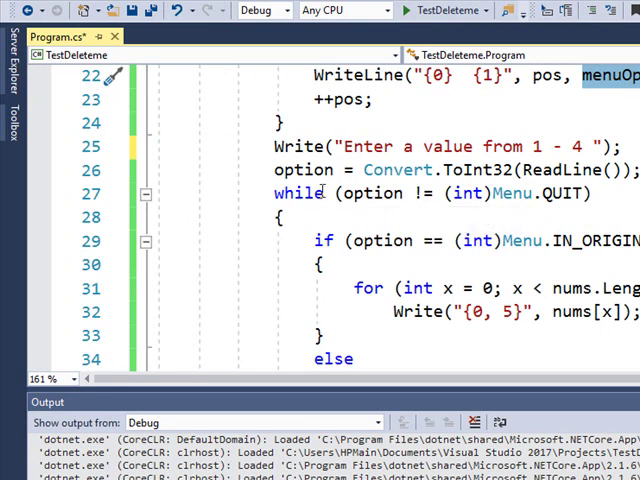
pyautogui.scroll(-3)
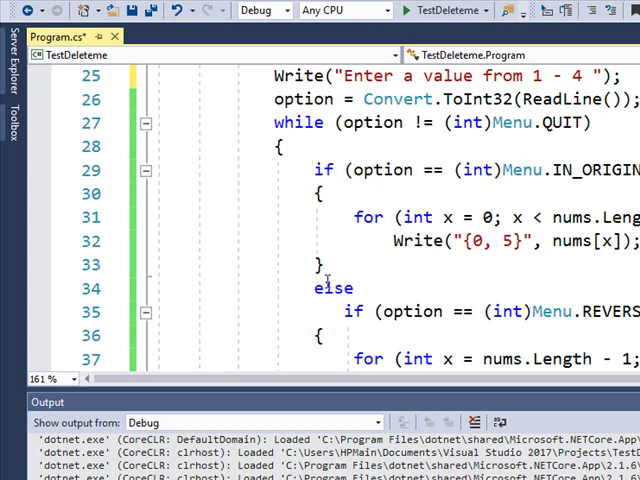
pyautogui.scroll(-3)
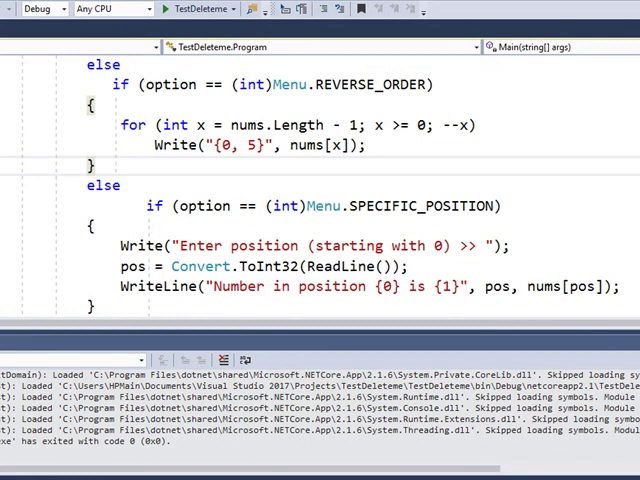
# Run the program and test options 1, 2 and 3, asking for position 2 which reports 3.
pyautogui.click(36, 8)
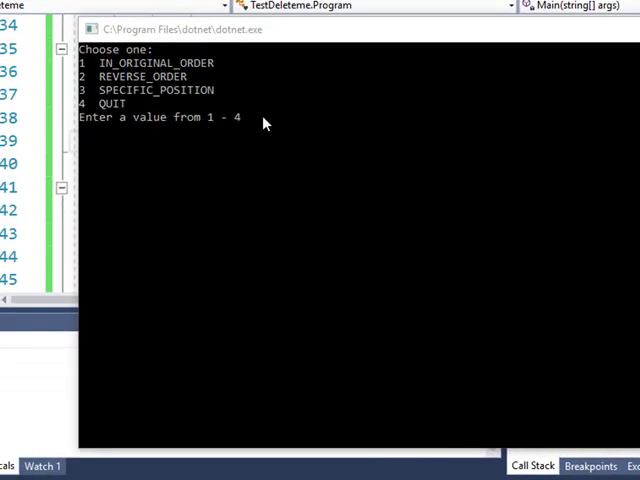
pyautogui.moveTo(252, 136)
pyautogui.write('1')
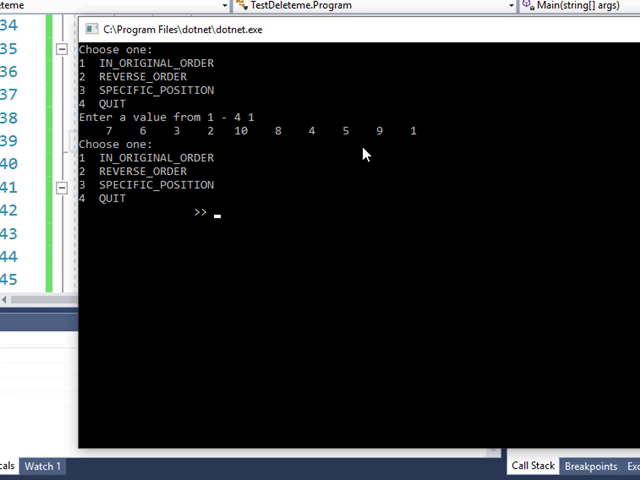
pyautogui.write('2')
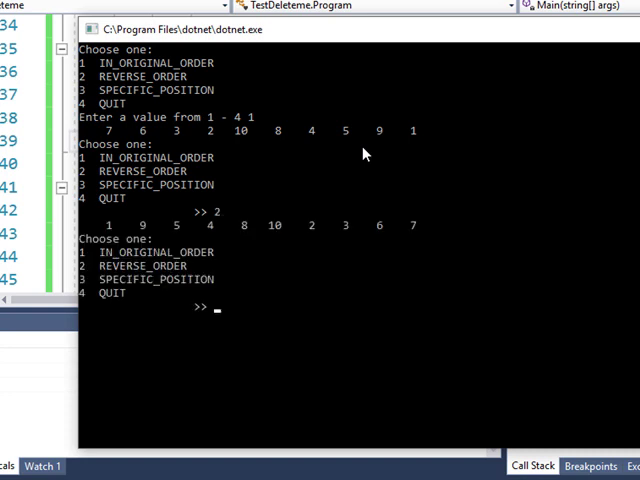
pyautogui.write('3')
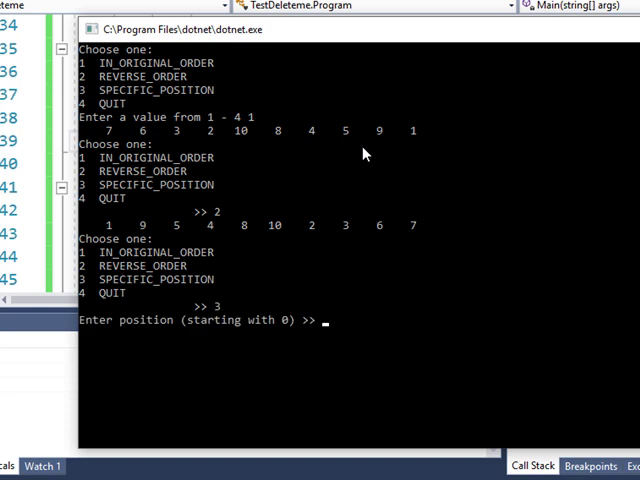
pyautogui.write('2')
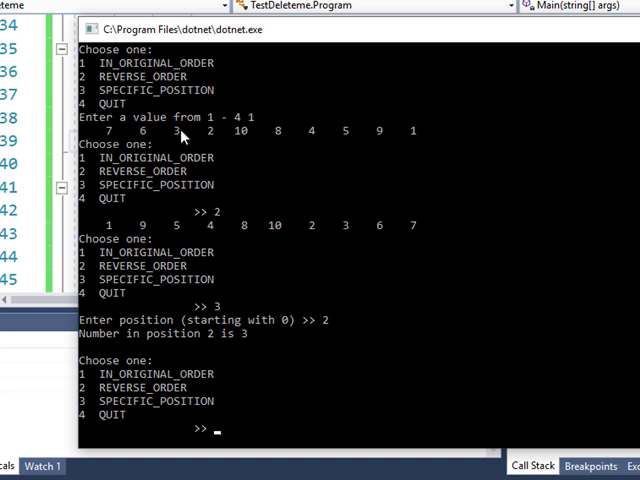
pyautogui.moveTo(176, 144)
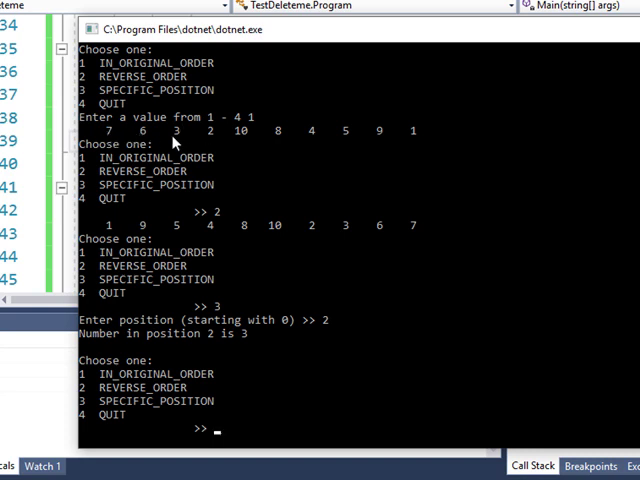